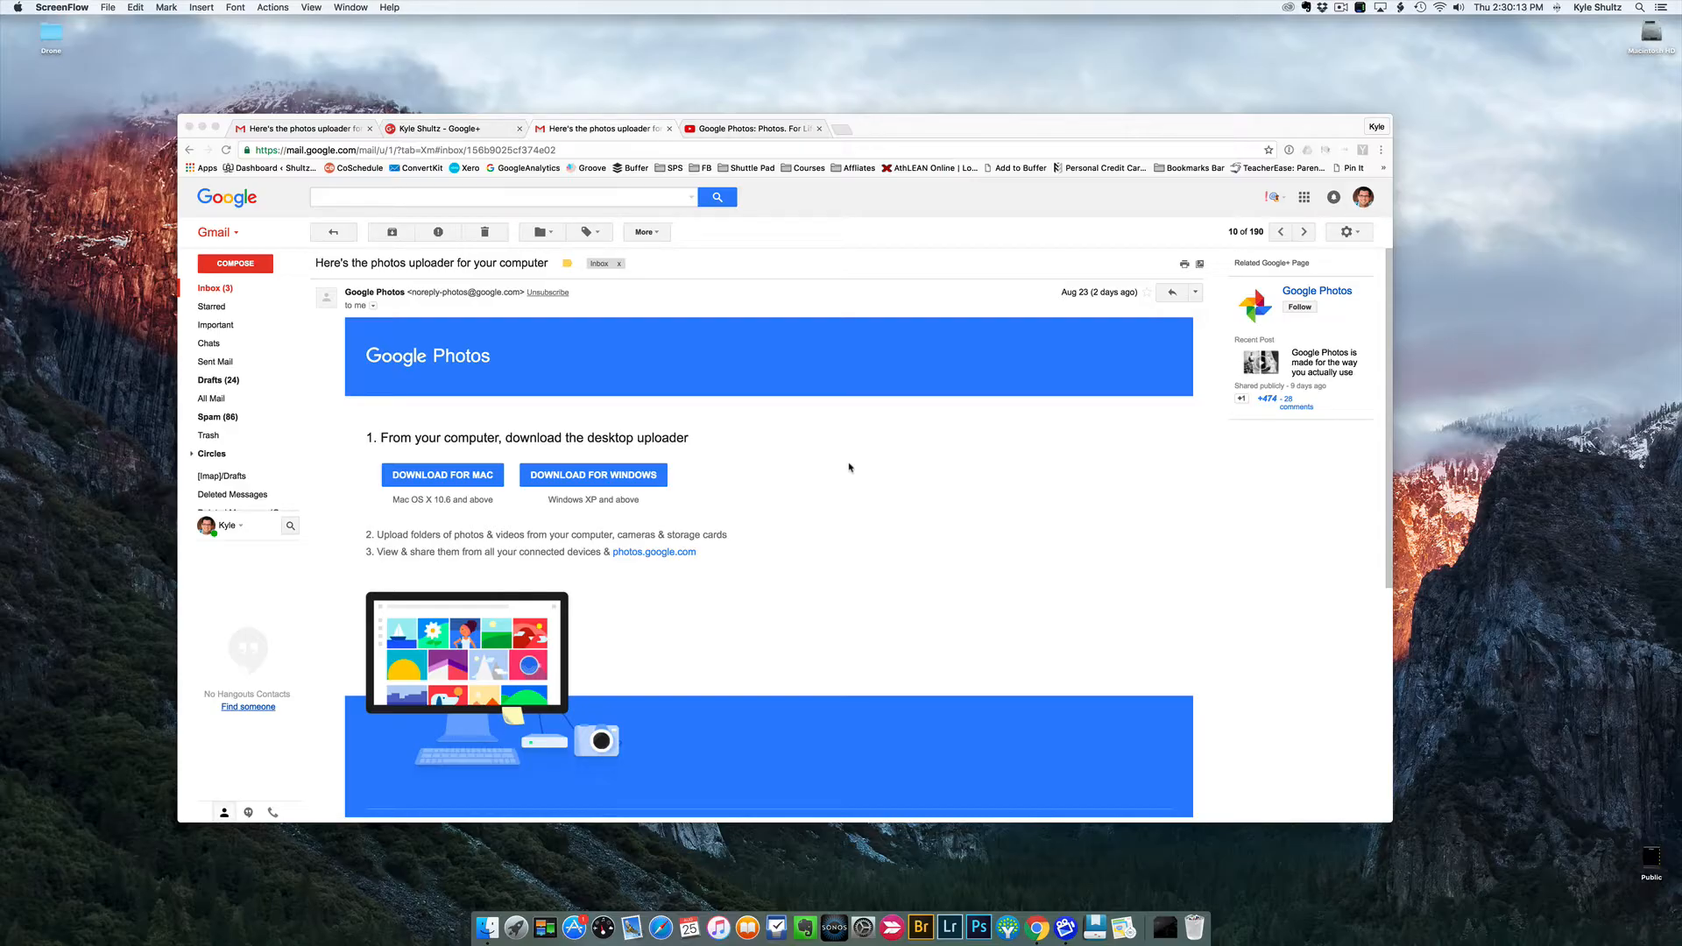
{"action": "mouse_move", "coordinate": [540, 470]}
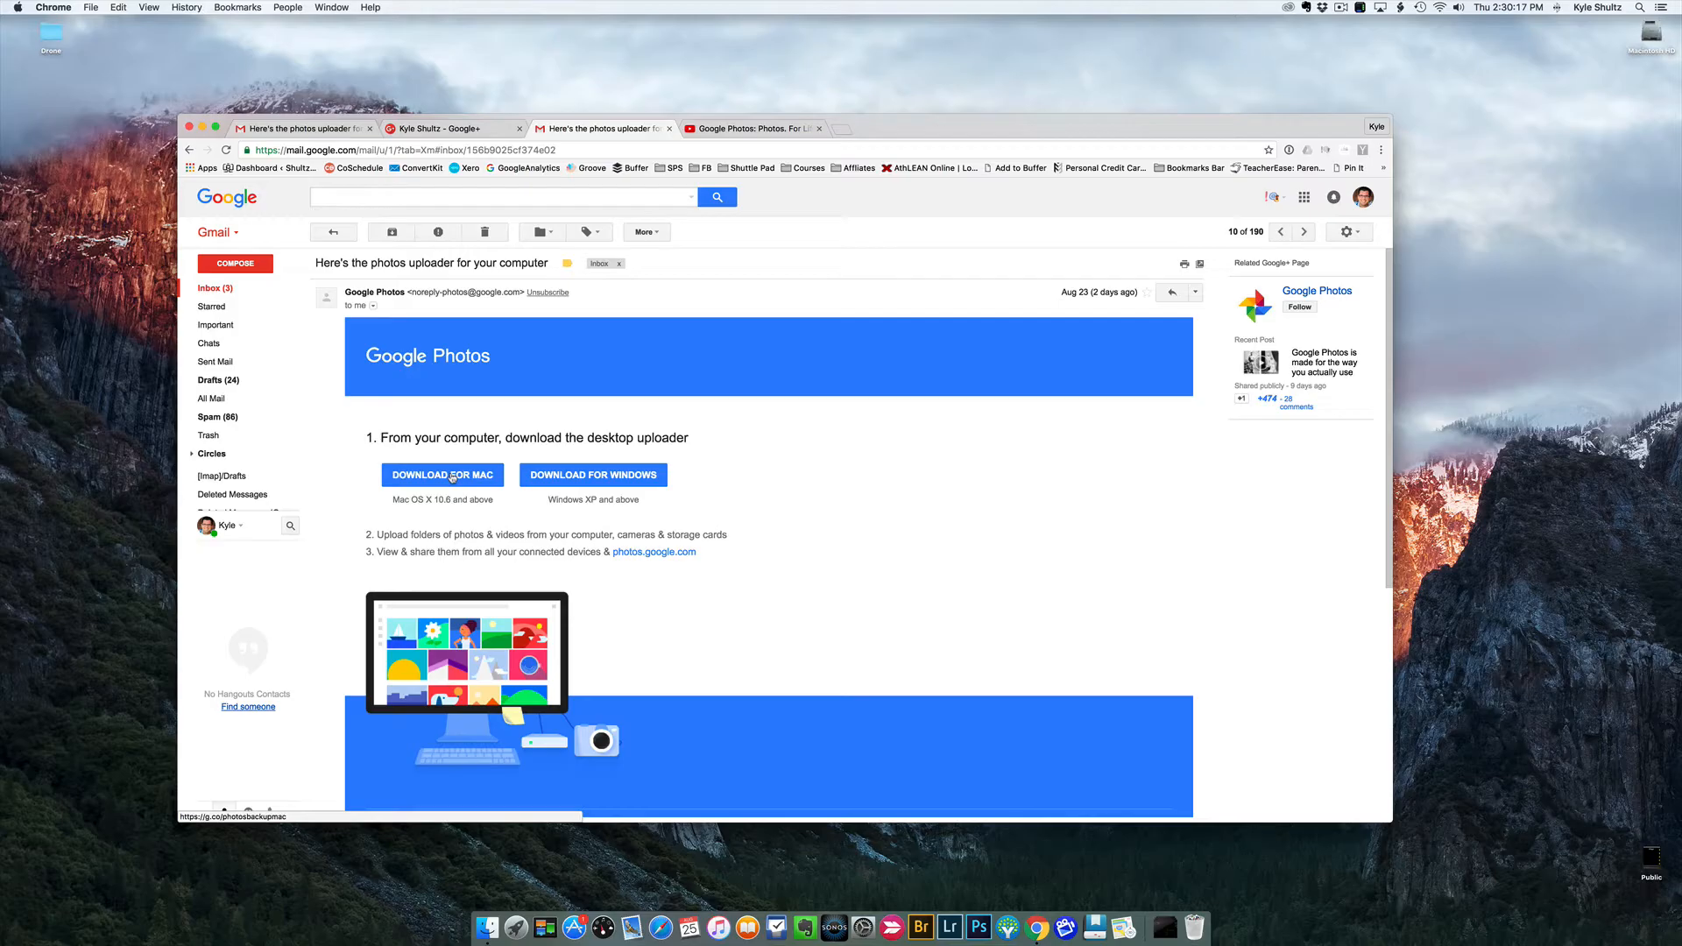
Step: Download the Mac desktop uploader from the Google Photos email and launch gpautobackup_setup.dmg
{"action": "left_click", "coordinate": [443, 475]}
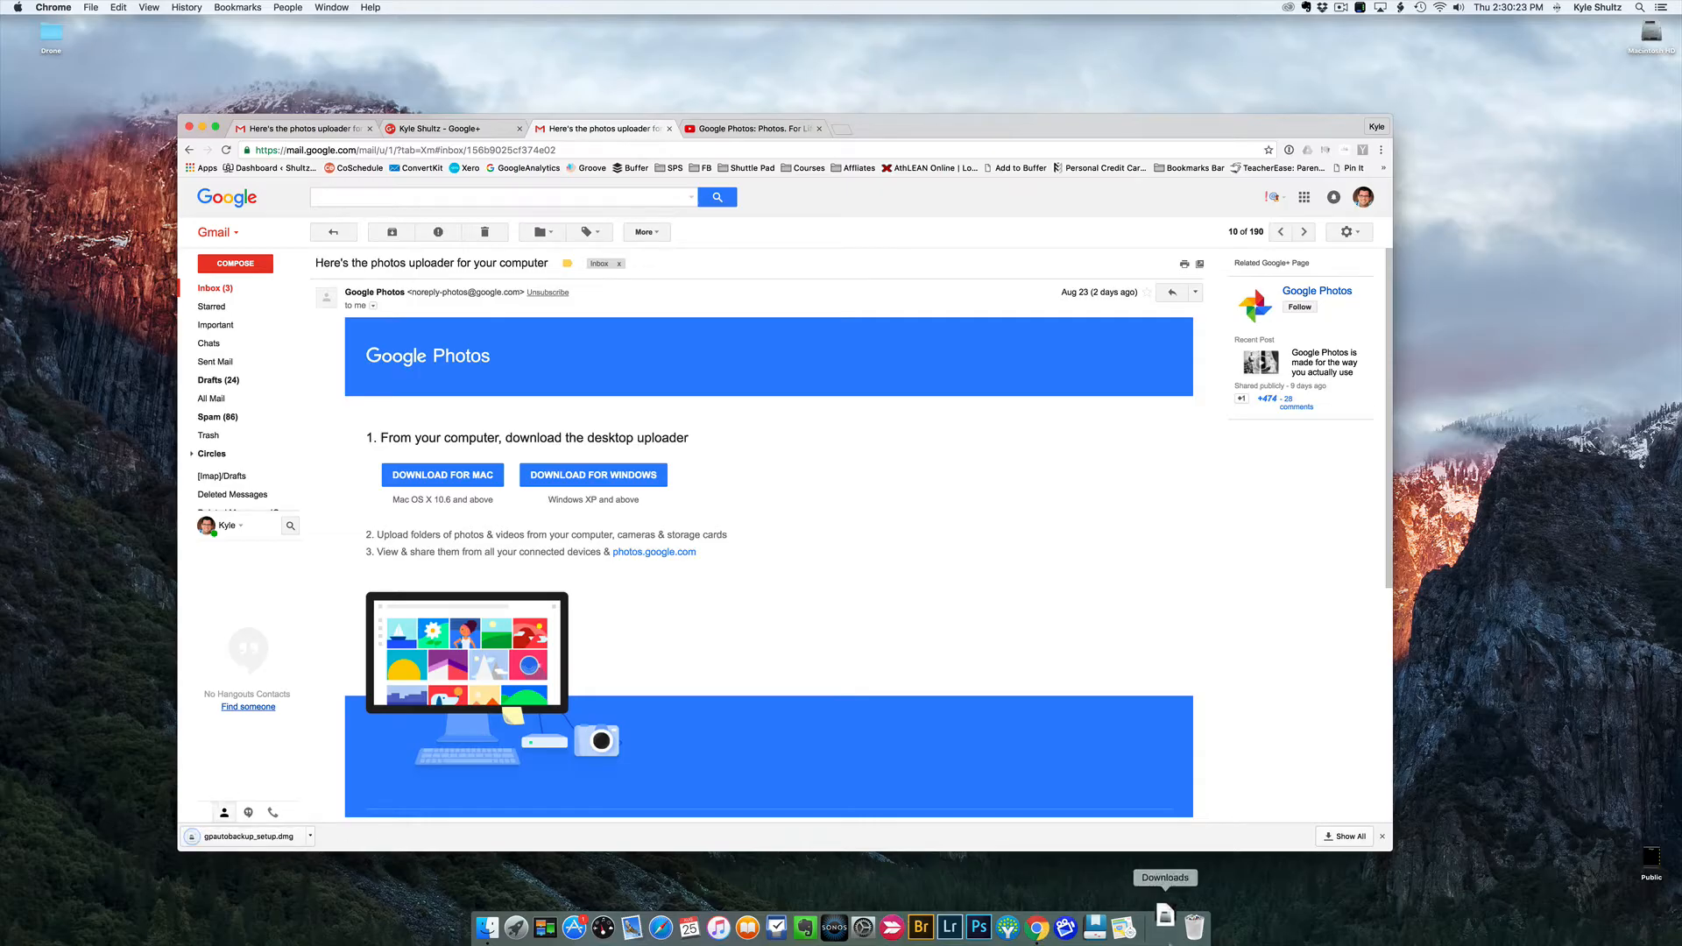
{"action": "left_click", "coordinate": [1167, 925]}
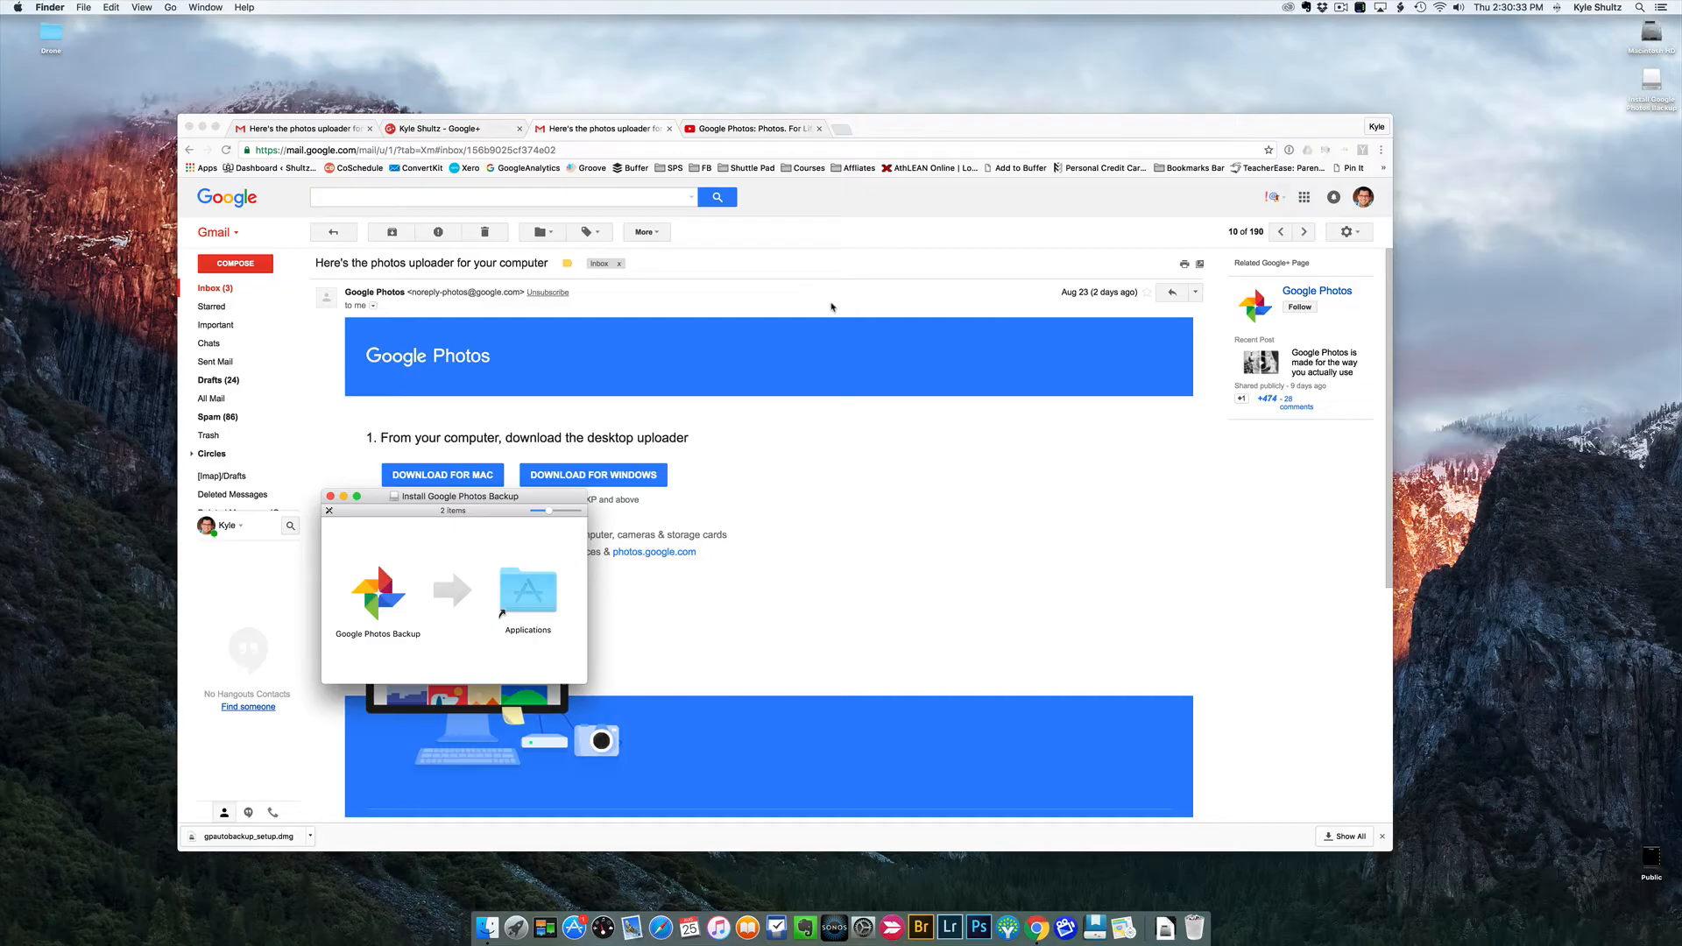
Step: Drag Google Photos Backup onto the Applications folder in the installer window
{"action": "left_click_drag", "start_coordinate": [377, 592], "coordinate": [496, 596]}
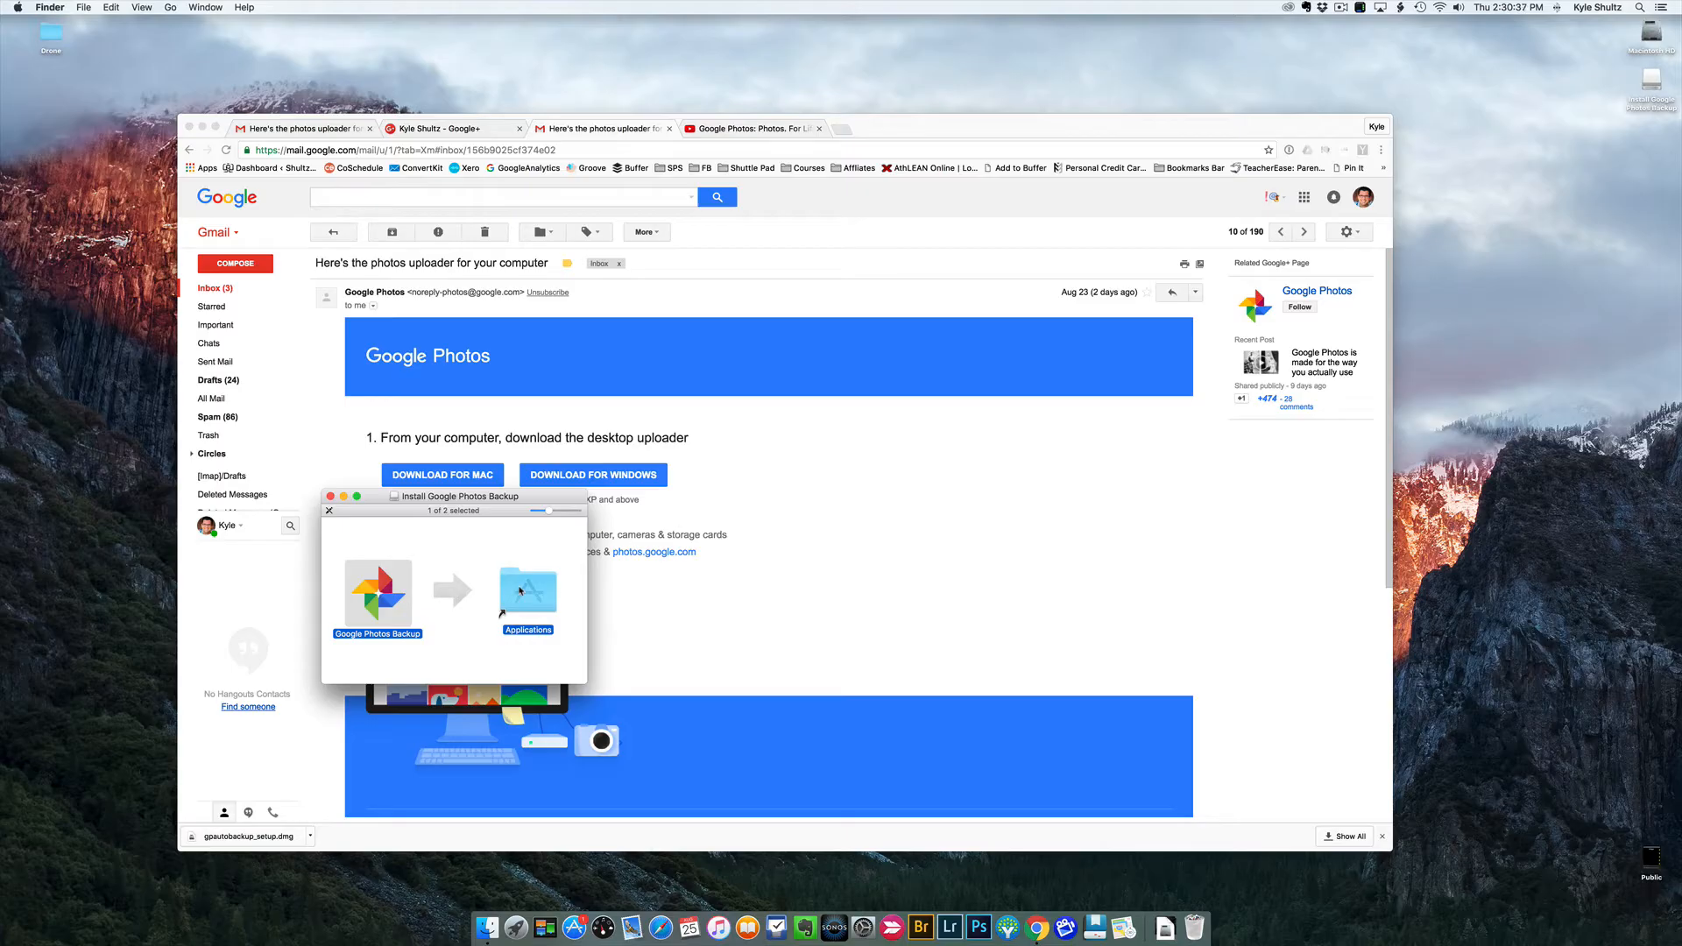
{"action": "mouse_move", "coordinate": [515, 936]}
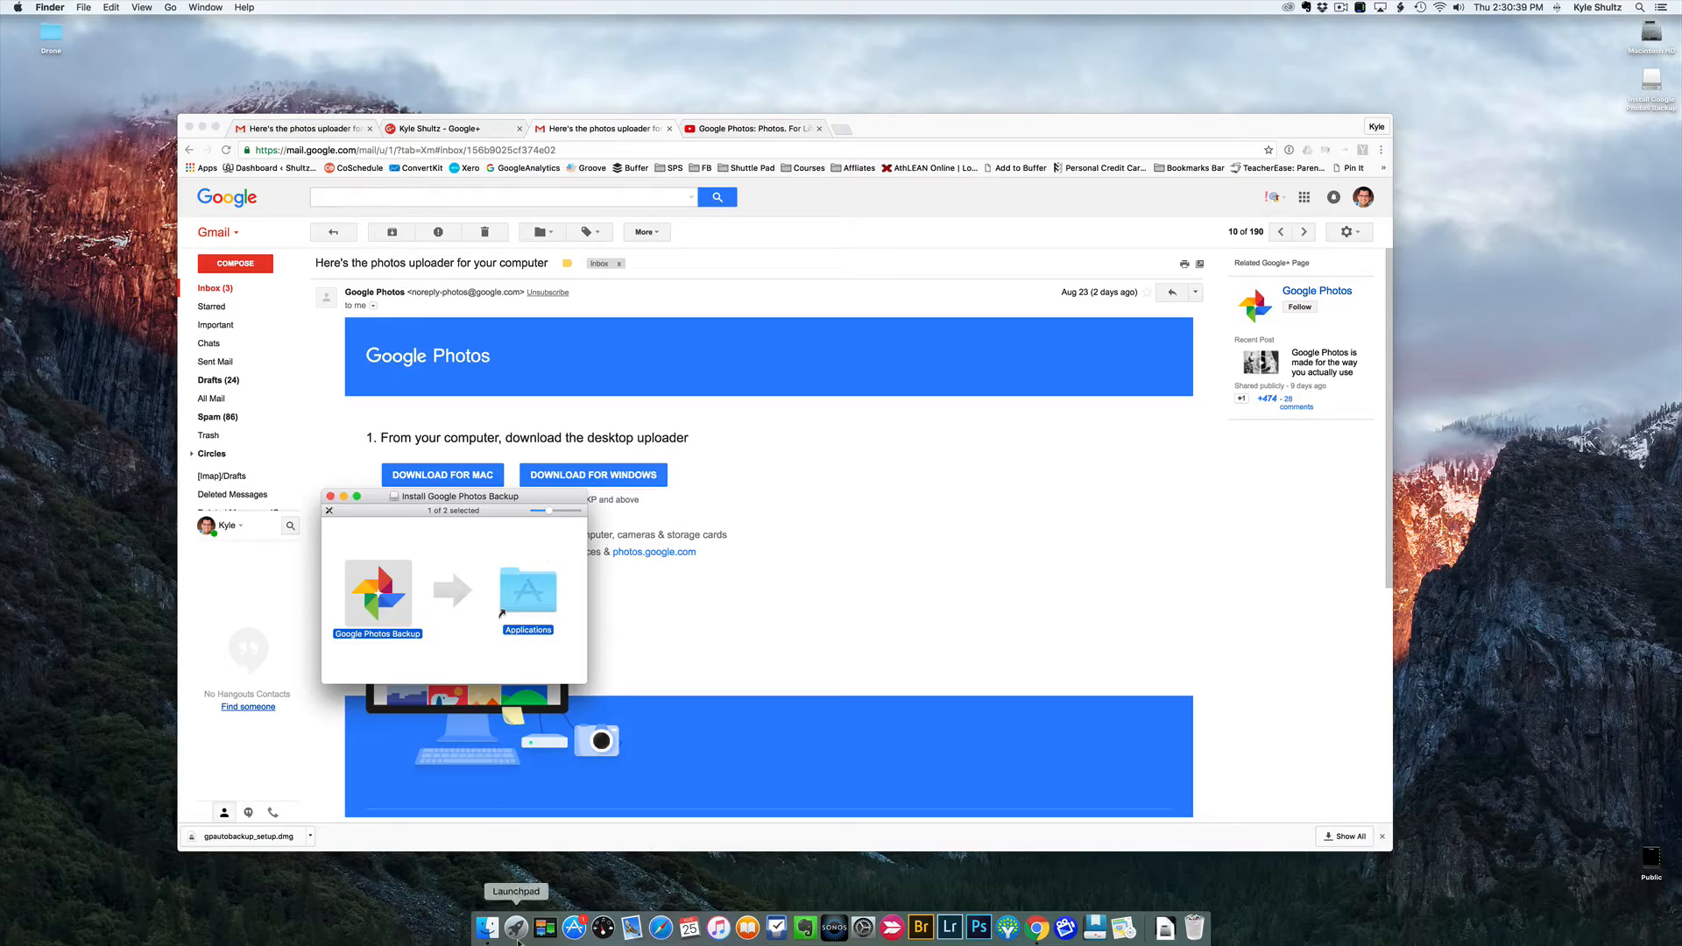
Step: Launch Google Photos Backup from Launchpad's app grid
{"action": "left_click", "coordinate": [487, 922]}
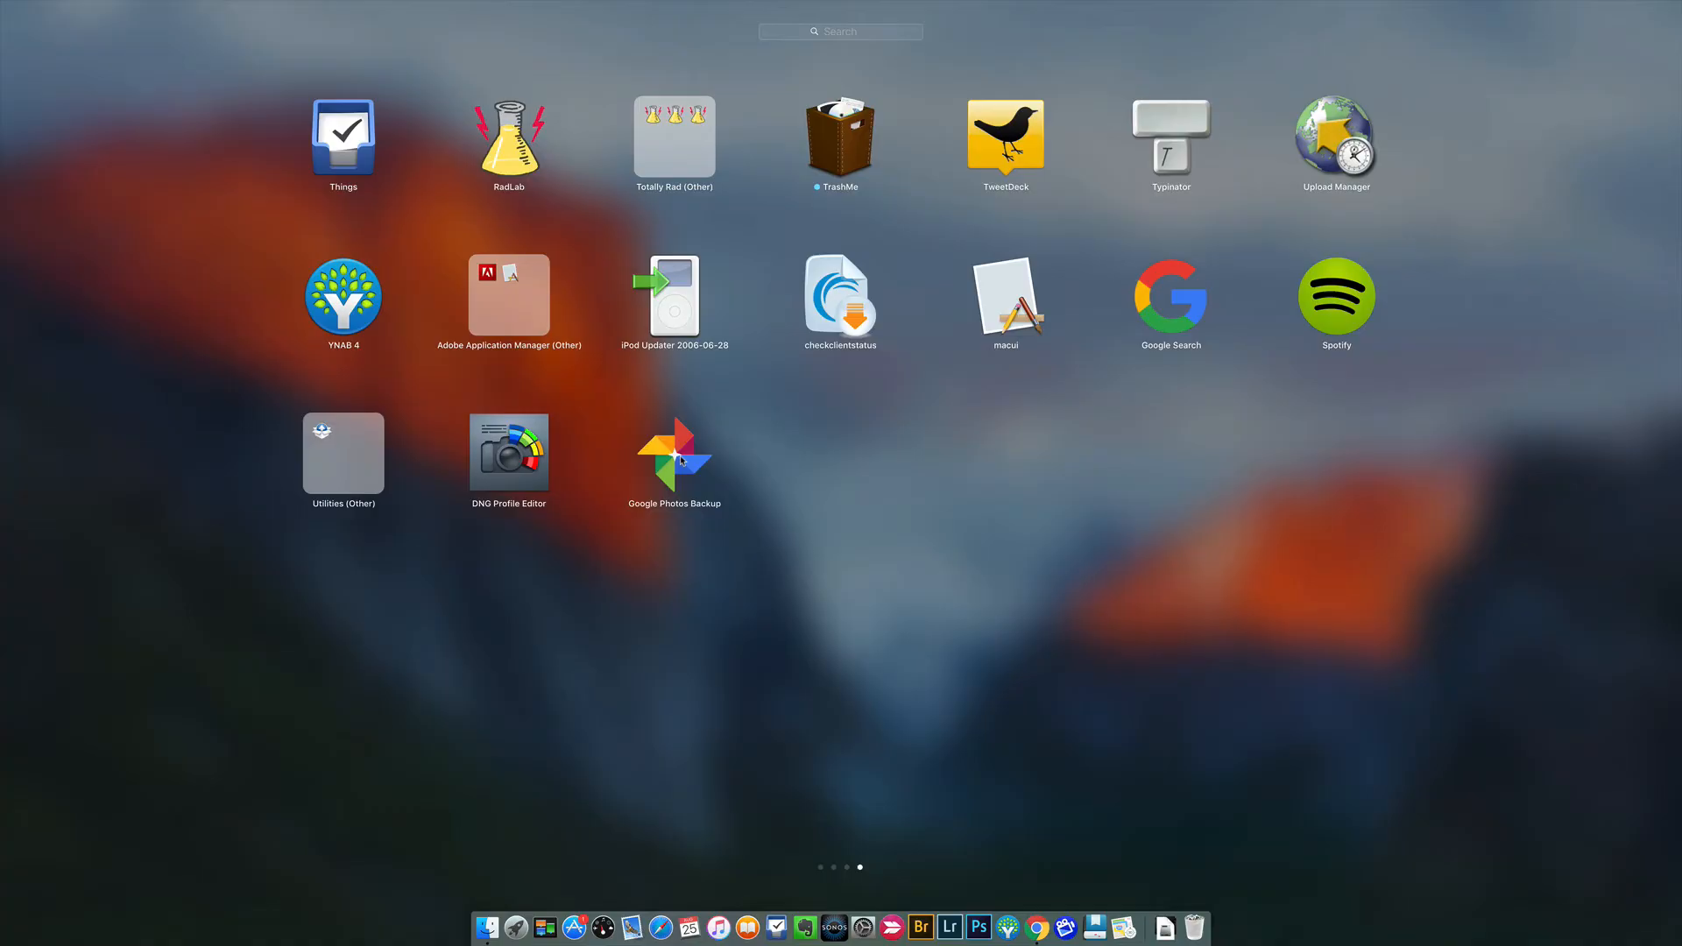
{"action": "double_click", "coordinate": [673, 452]}
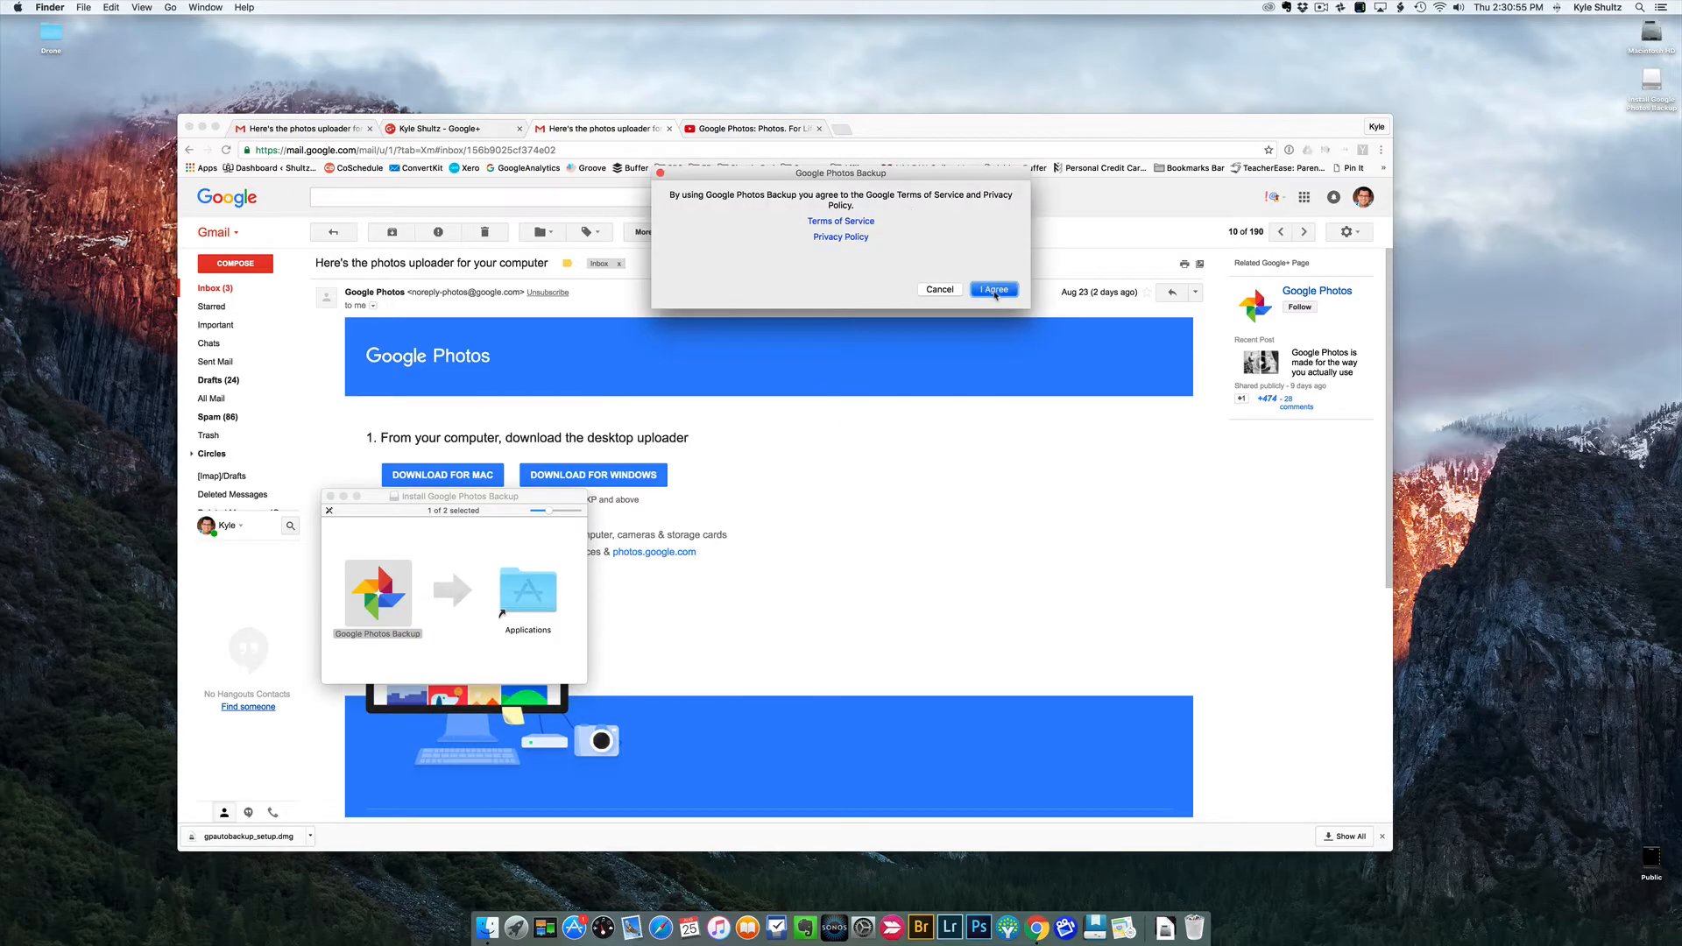
Step: Accept the terms, sign in with email and password, and select the Google account for backup
{"action": "left_click", "coordinate": [994, 289]}
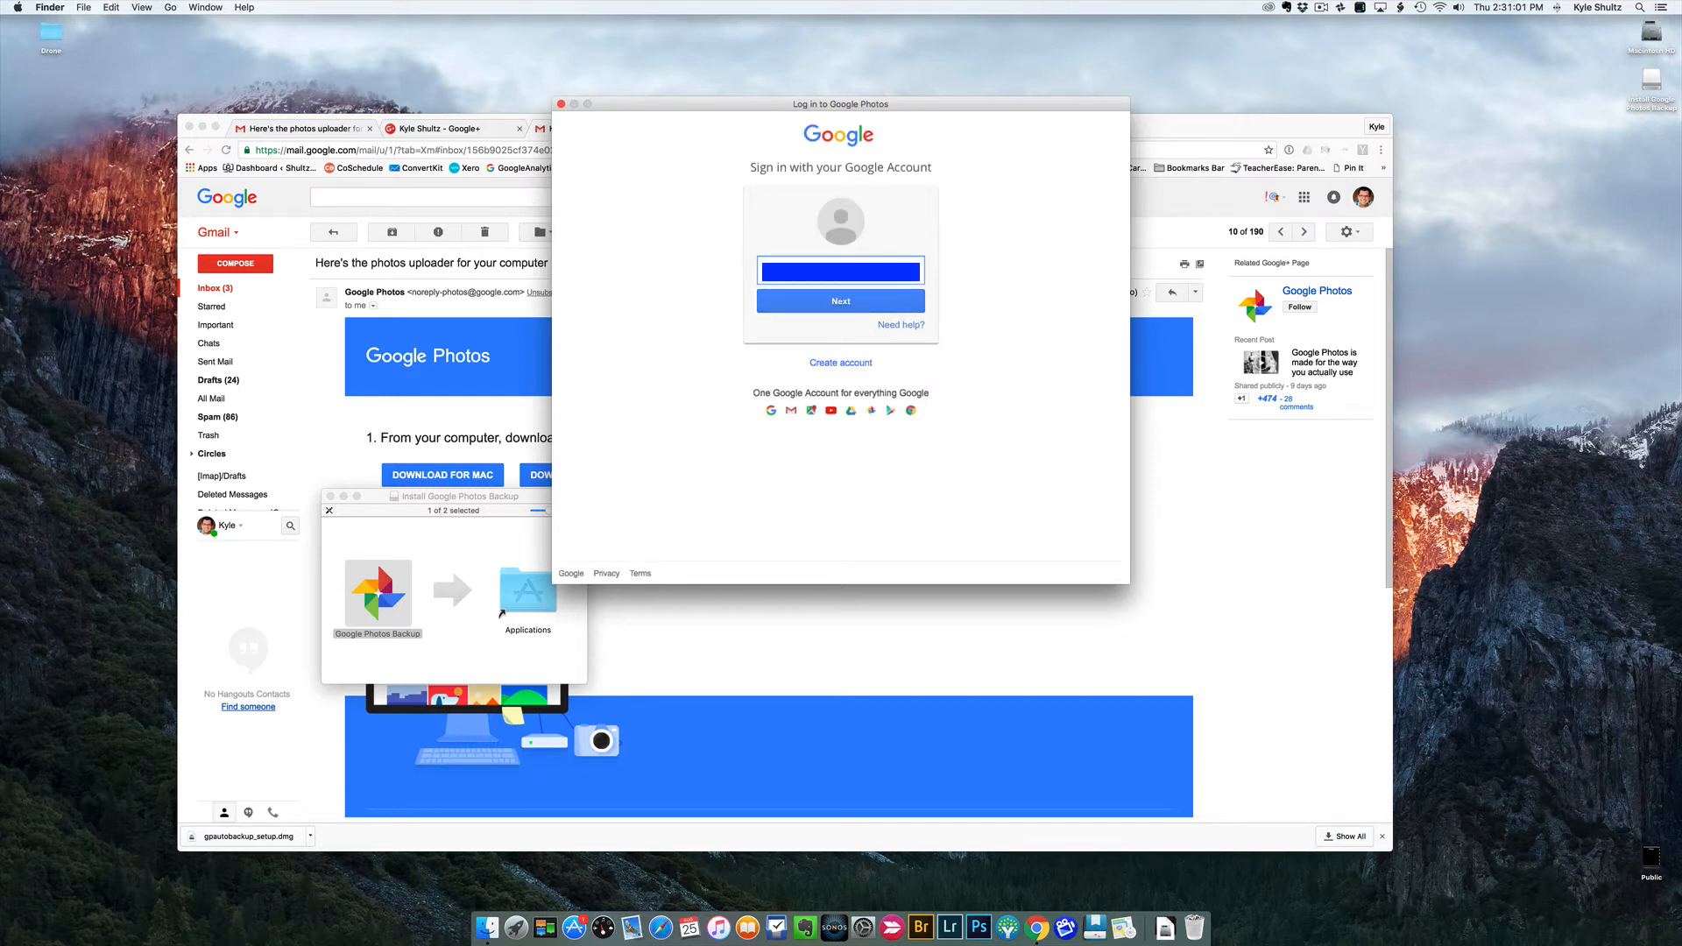
{"action": "left_click", "coordinate": [840, 302]}
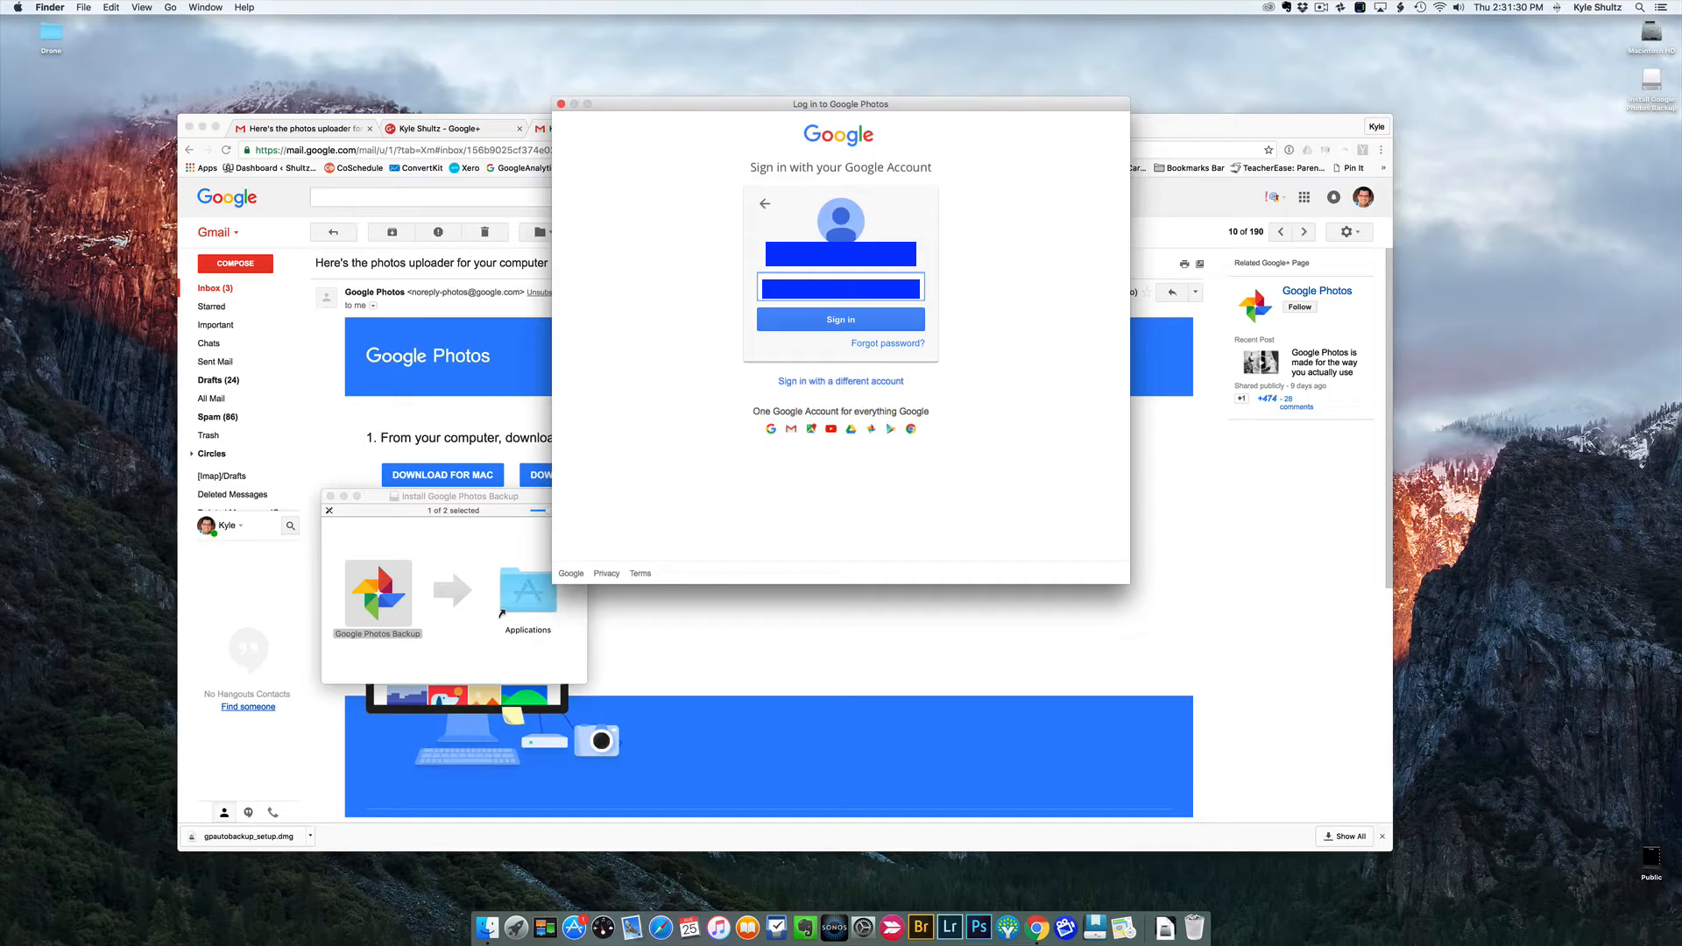
{"action": "left_click", "coordinate": [841, 319]}
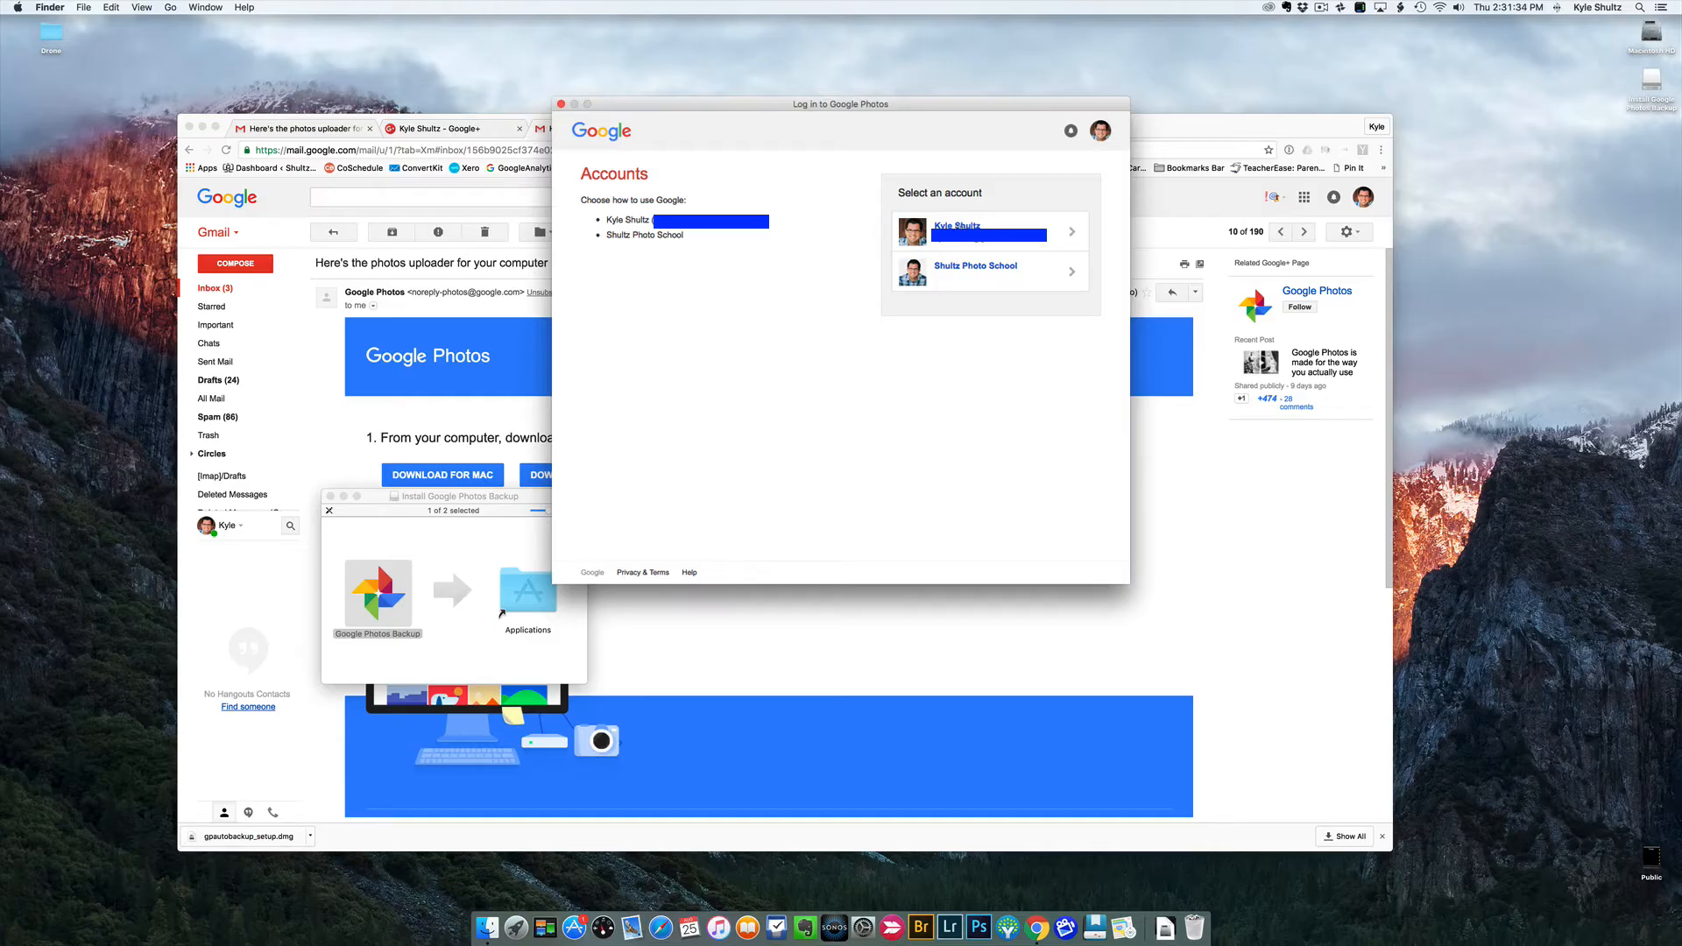
{"action": "left_click", "coordinate": [988, 231]}
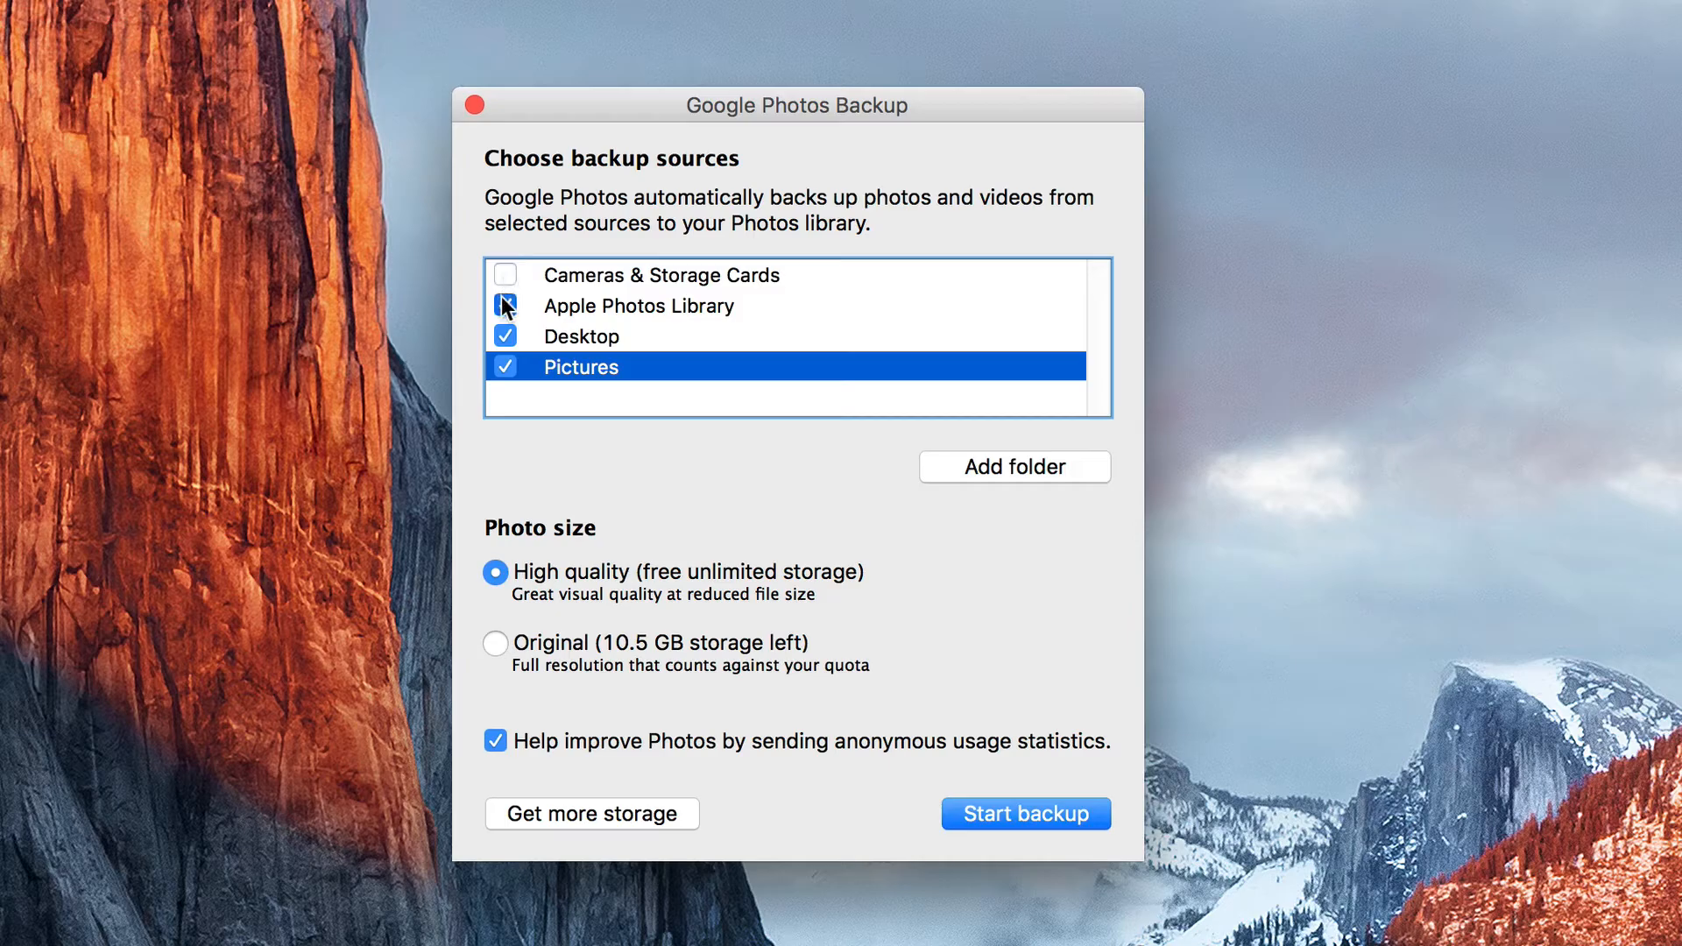
Step: Check Cameras & Storage Cards as a source, keep High quality, and begin adding a watched folder
{"action": "left_click", "coordinate": [504, 275]}
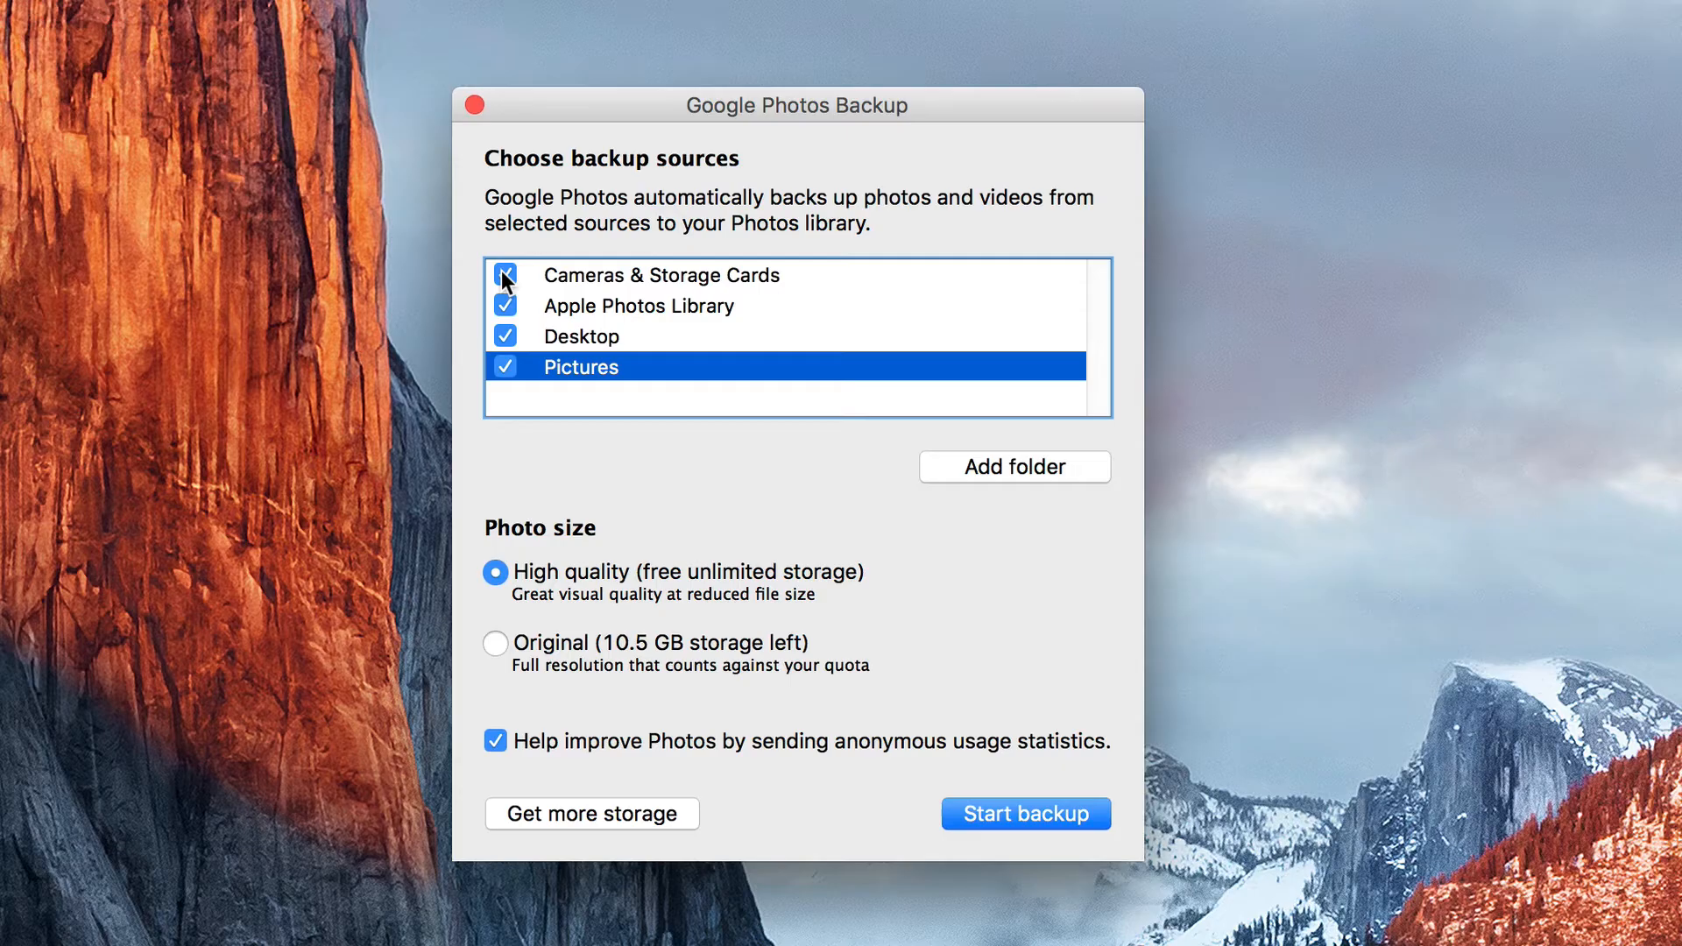
{"action": "mouse_move", "coordinate": [960, 180]}
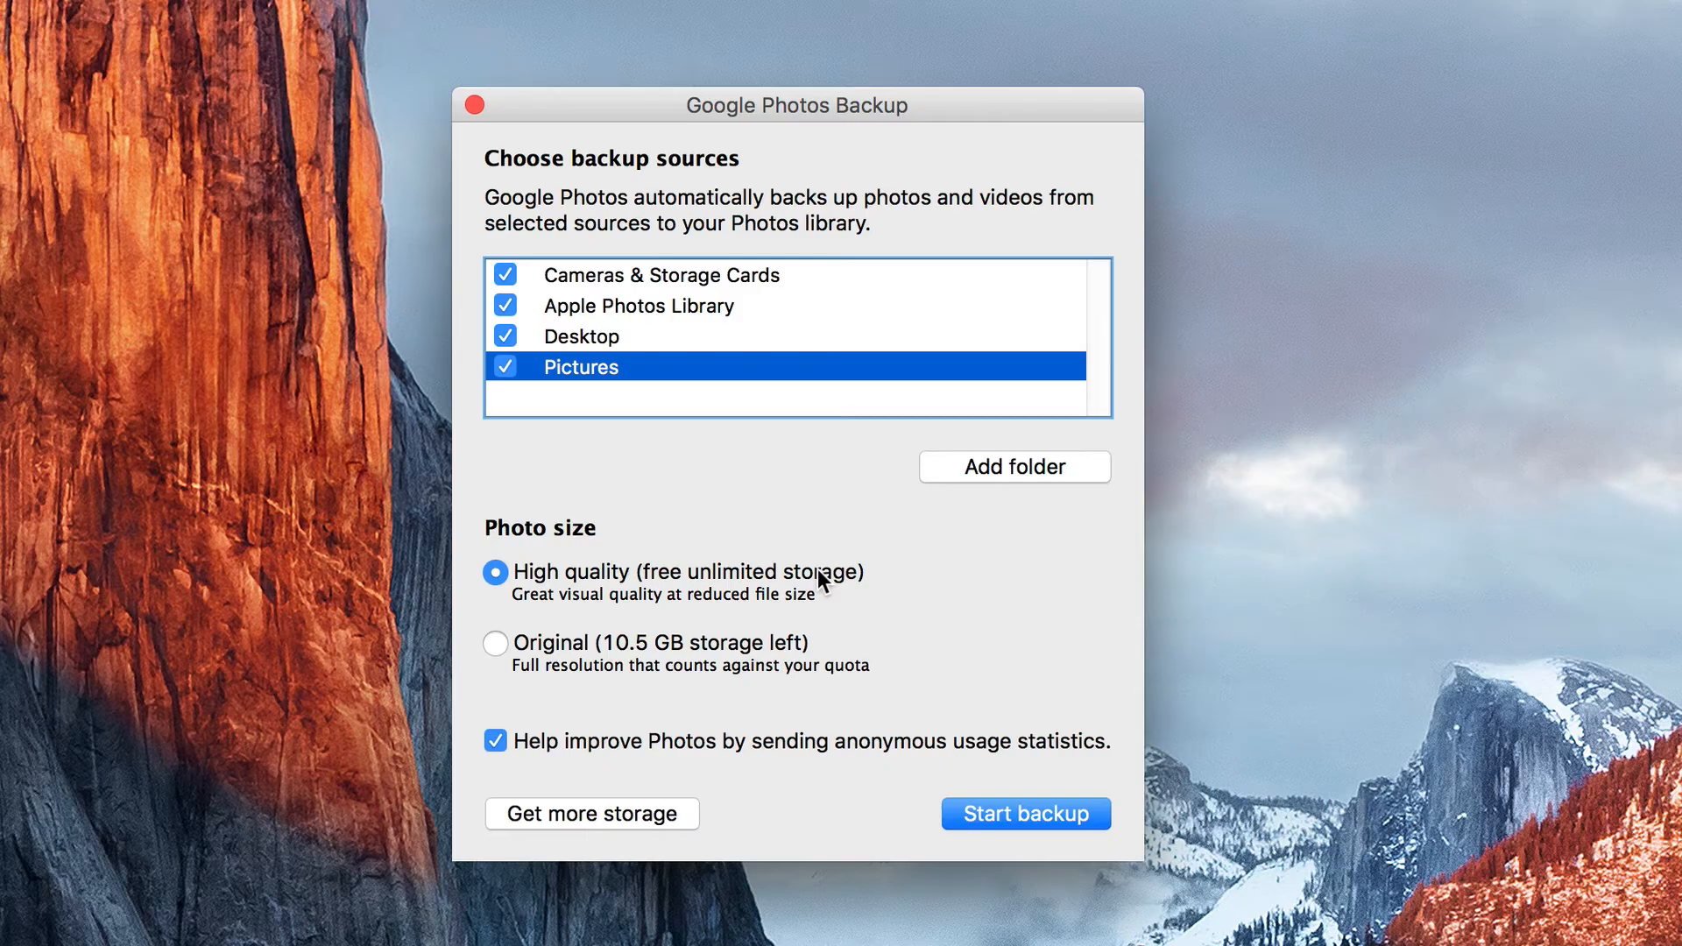
{"action": "mouse_move", "coordinate": [643, 272]}
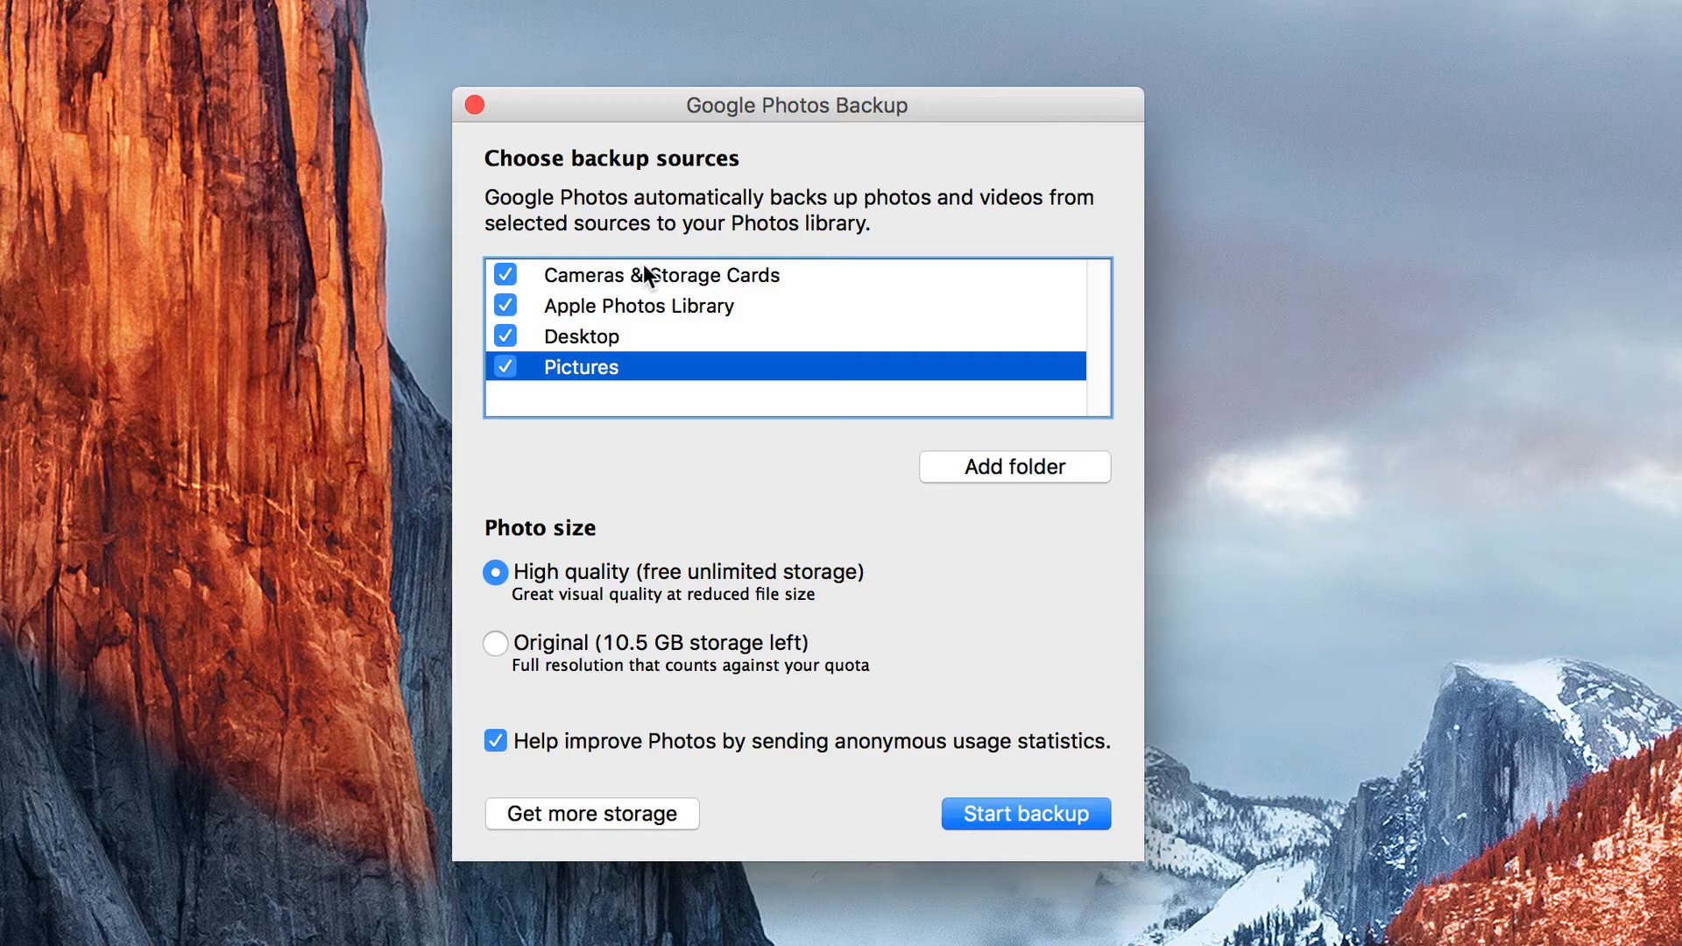
{"action": "mouse_move", "coordinate": [1016, 476]}
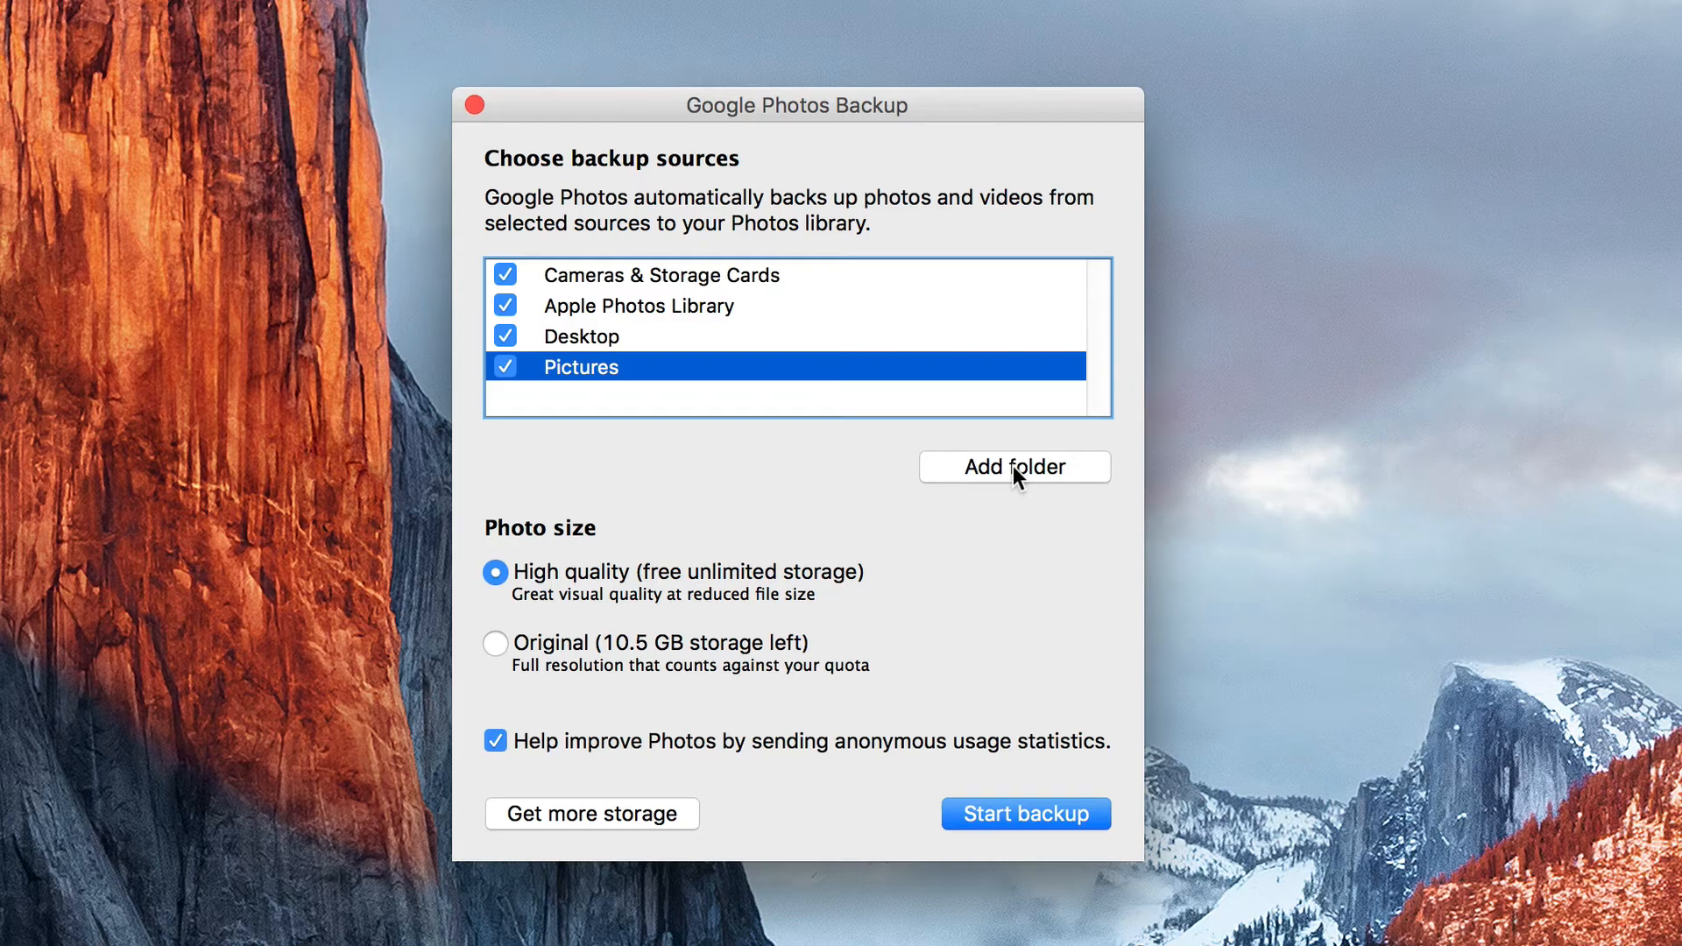
{"action": "left_click", "coordinate": [1014, 466]}
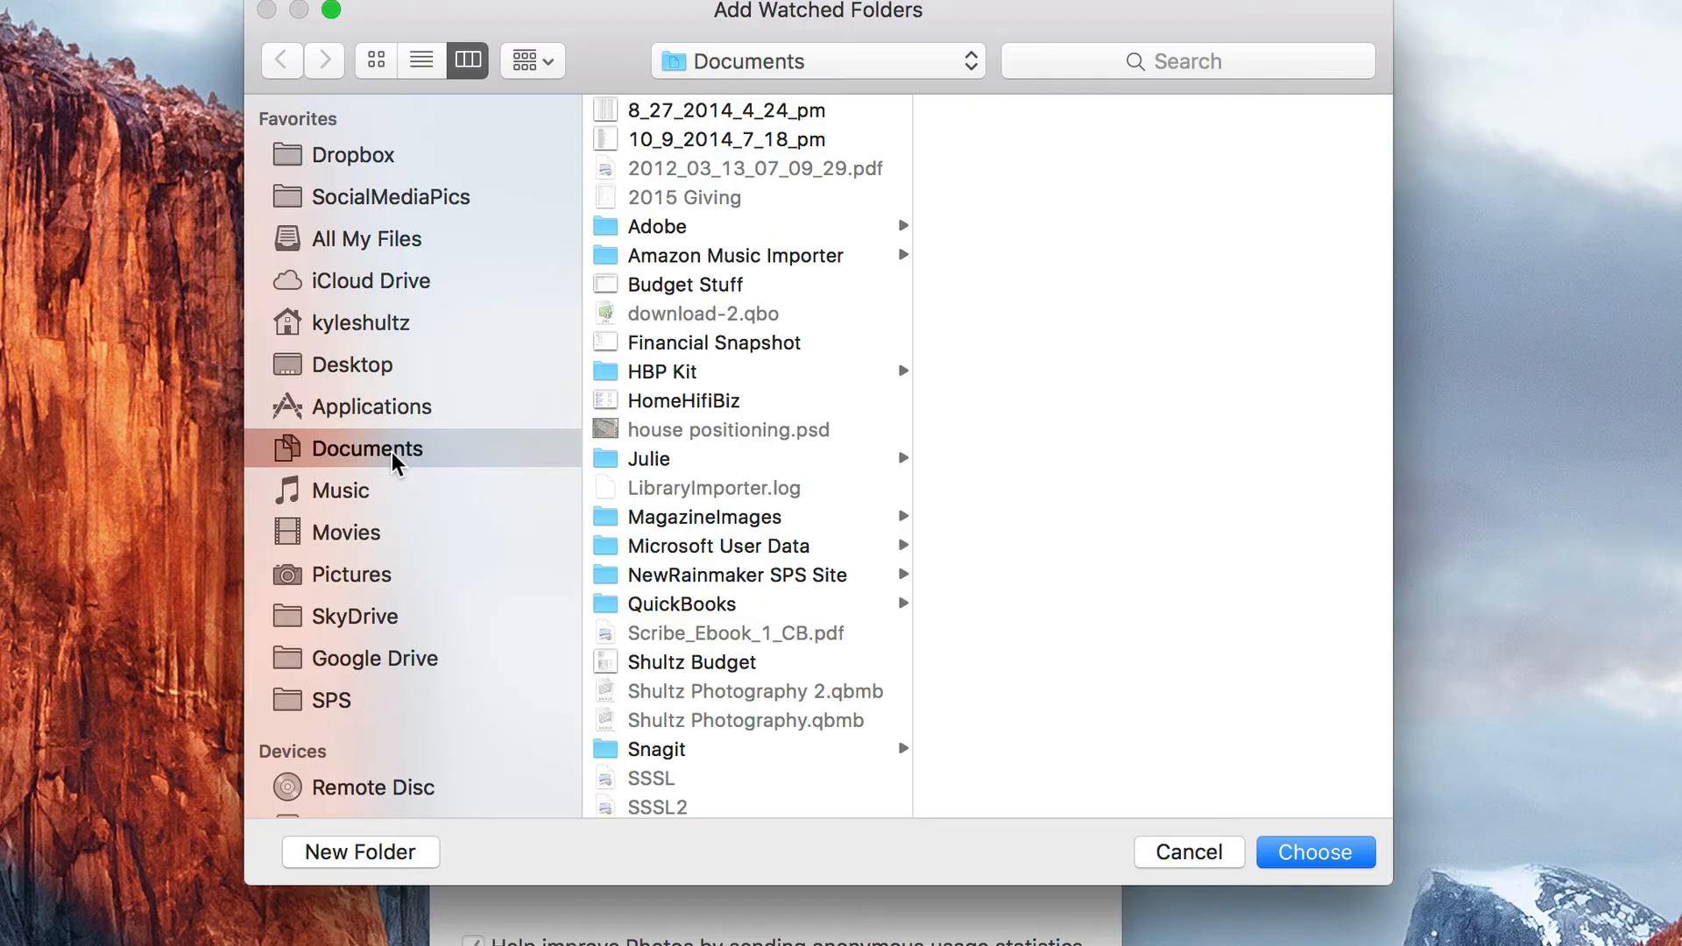
Step: Browse Pictures > MyPictures > 2016 in the folder picker, then cancel without adding it
{"action": "left_click", "coordinate": [350, 575]}
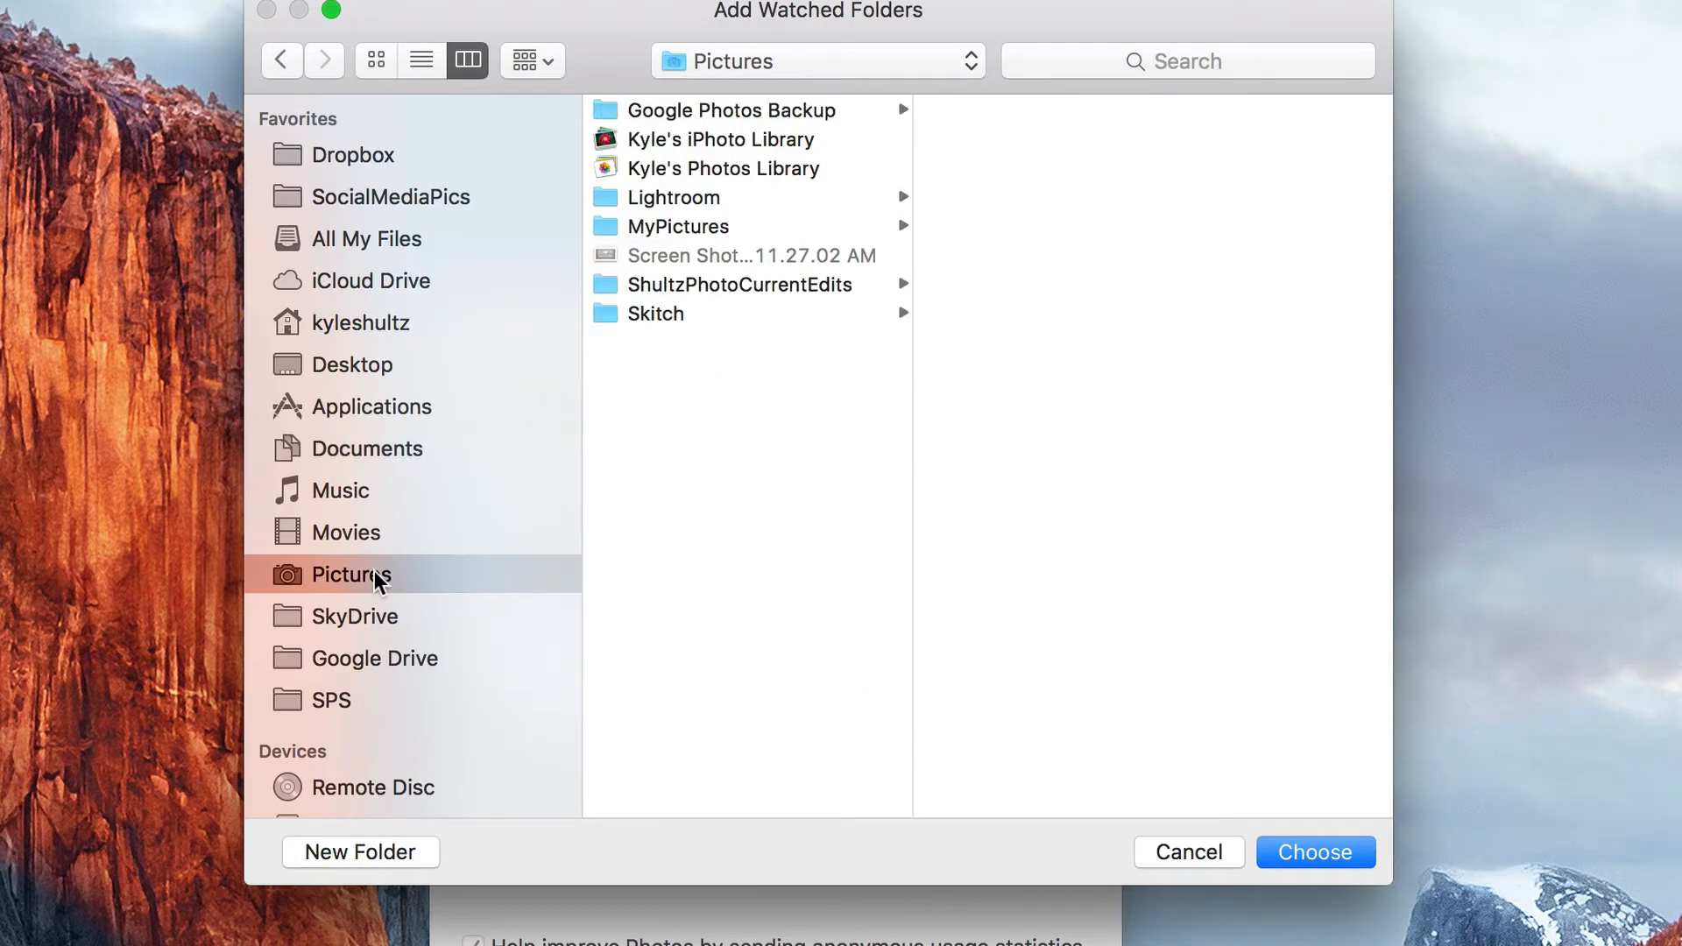
{"action": "mouse_move", "coordinate": [736, 214]}
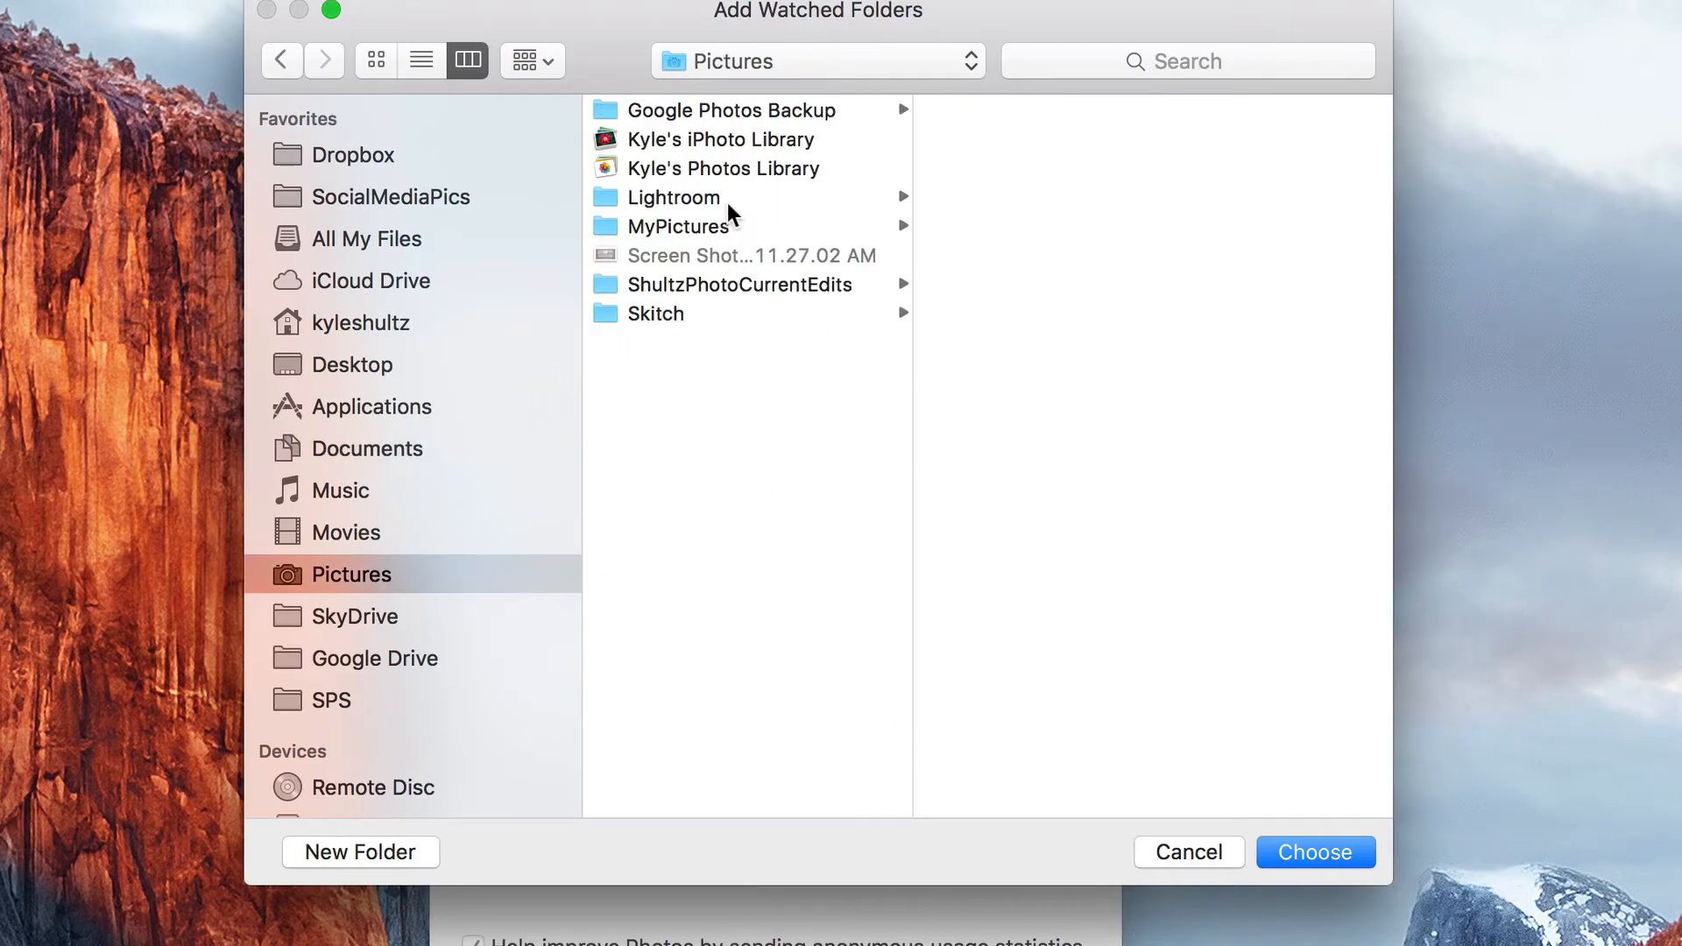
{"action": "left_click", "coordinate": [680, 226]}
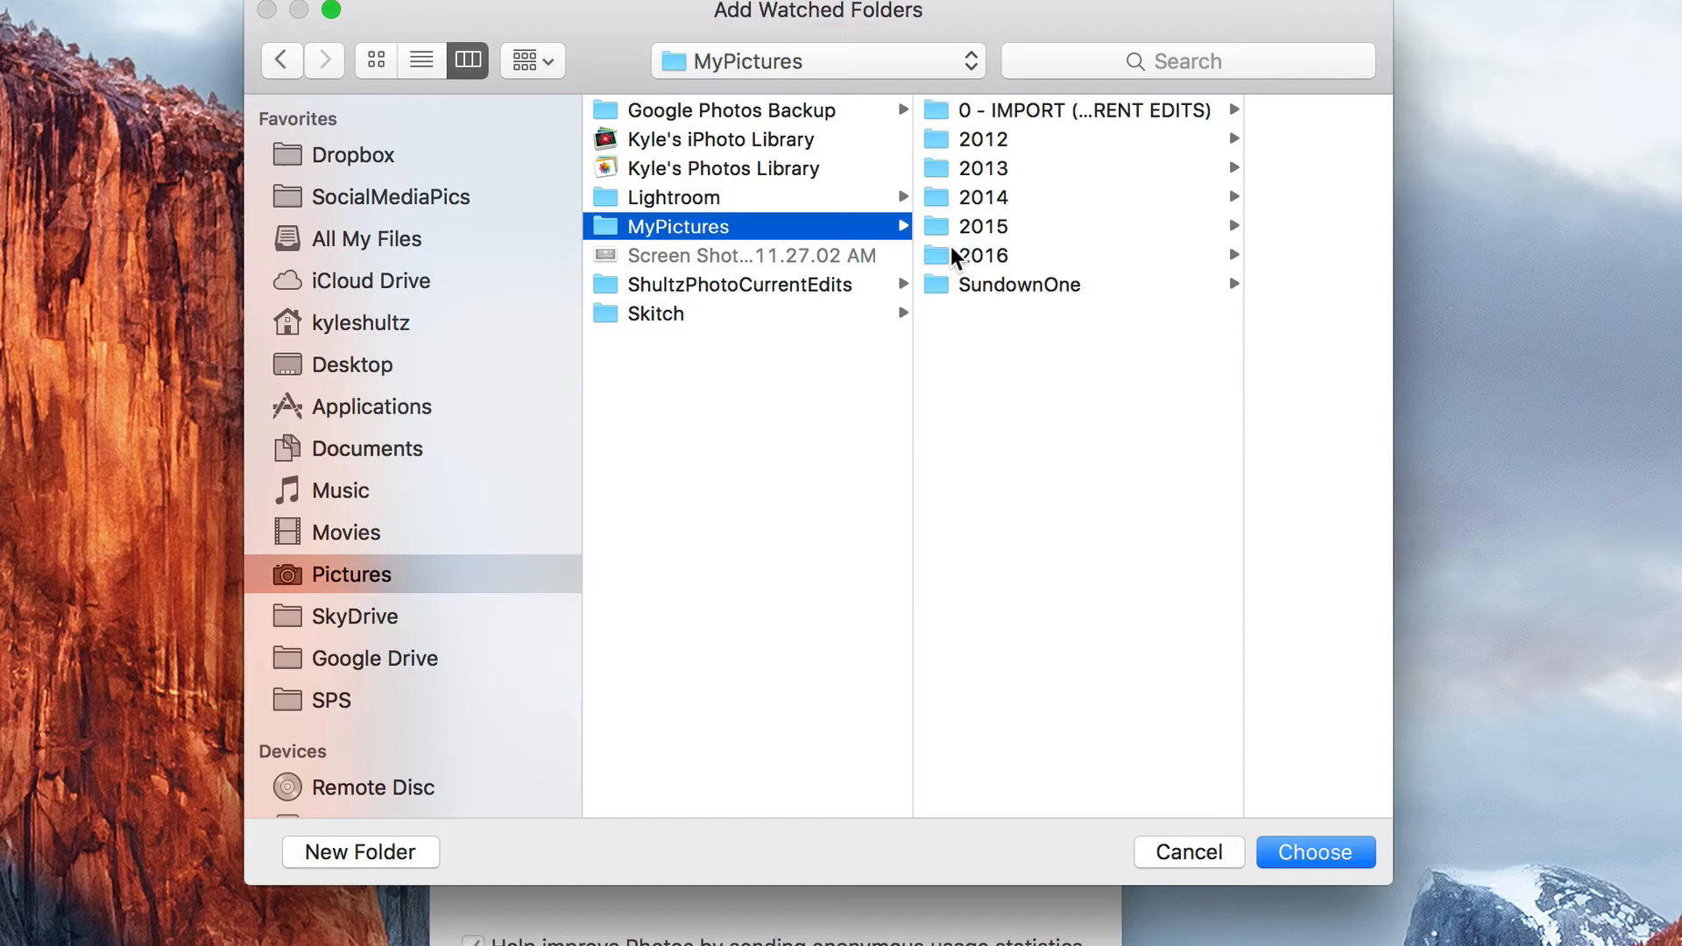
{"action": "left_click", "coordinate": [981, 256]}
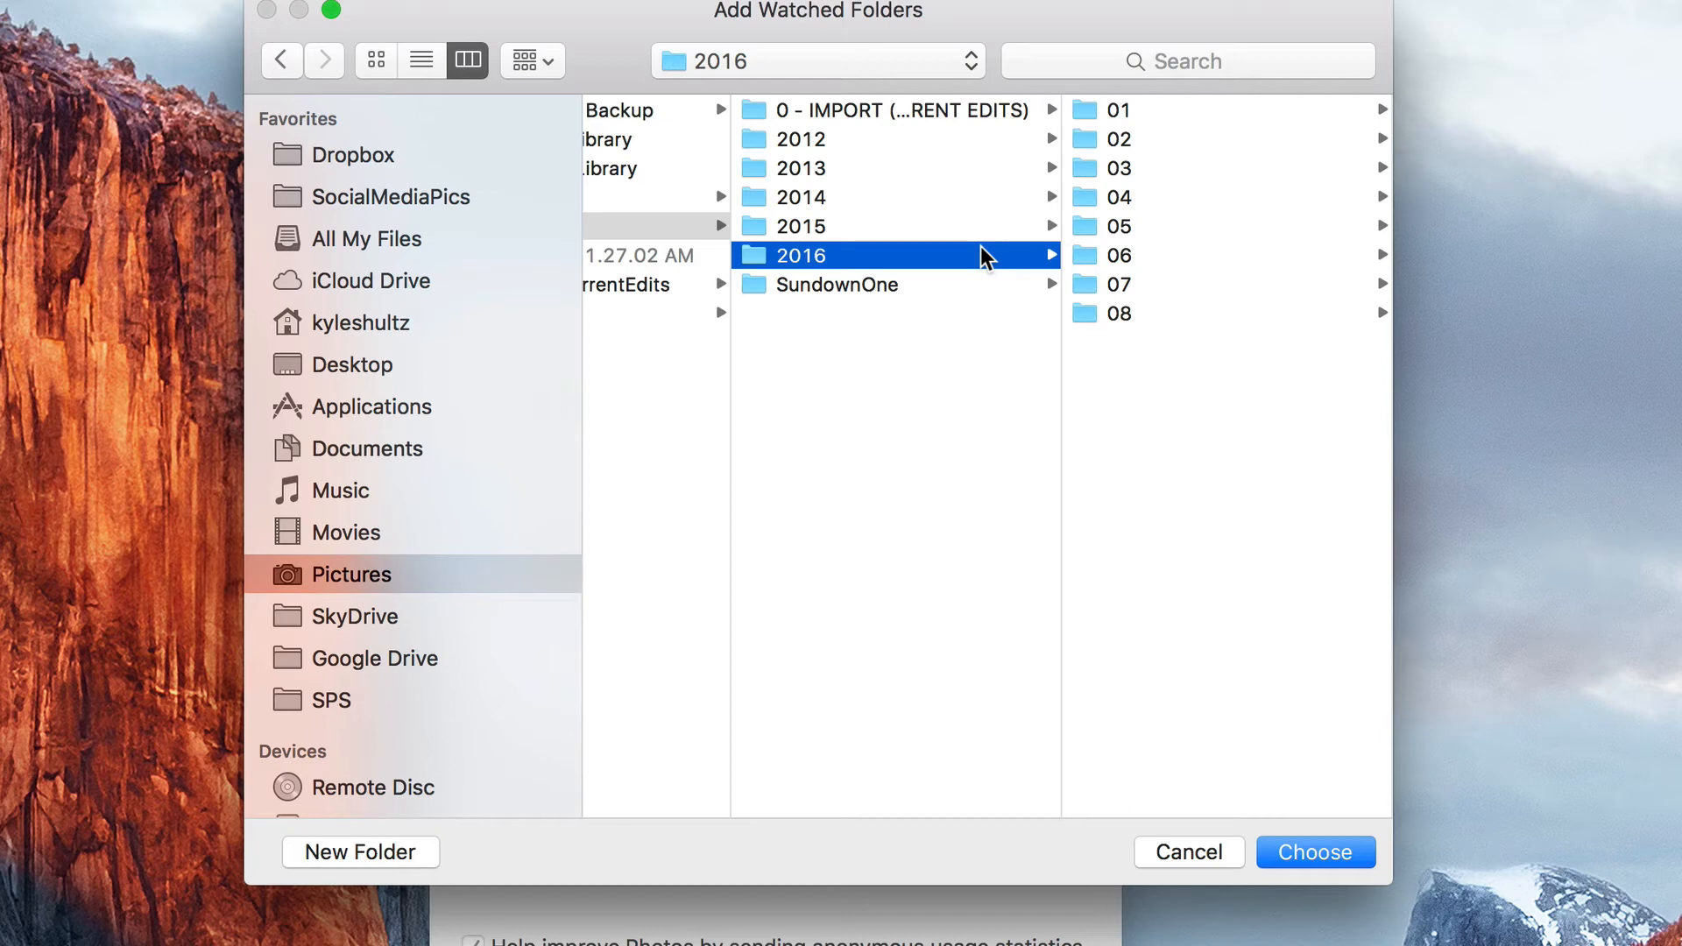
{"action": "mouse_move", "coordinate": [1258, 855]}
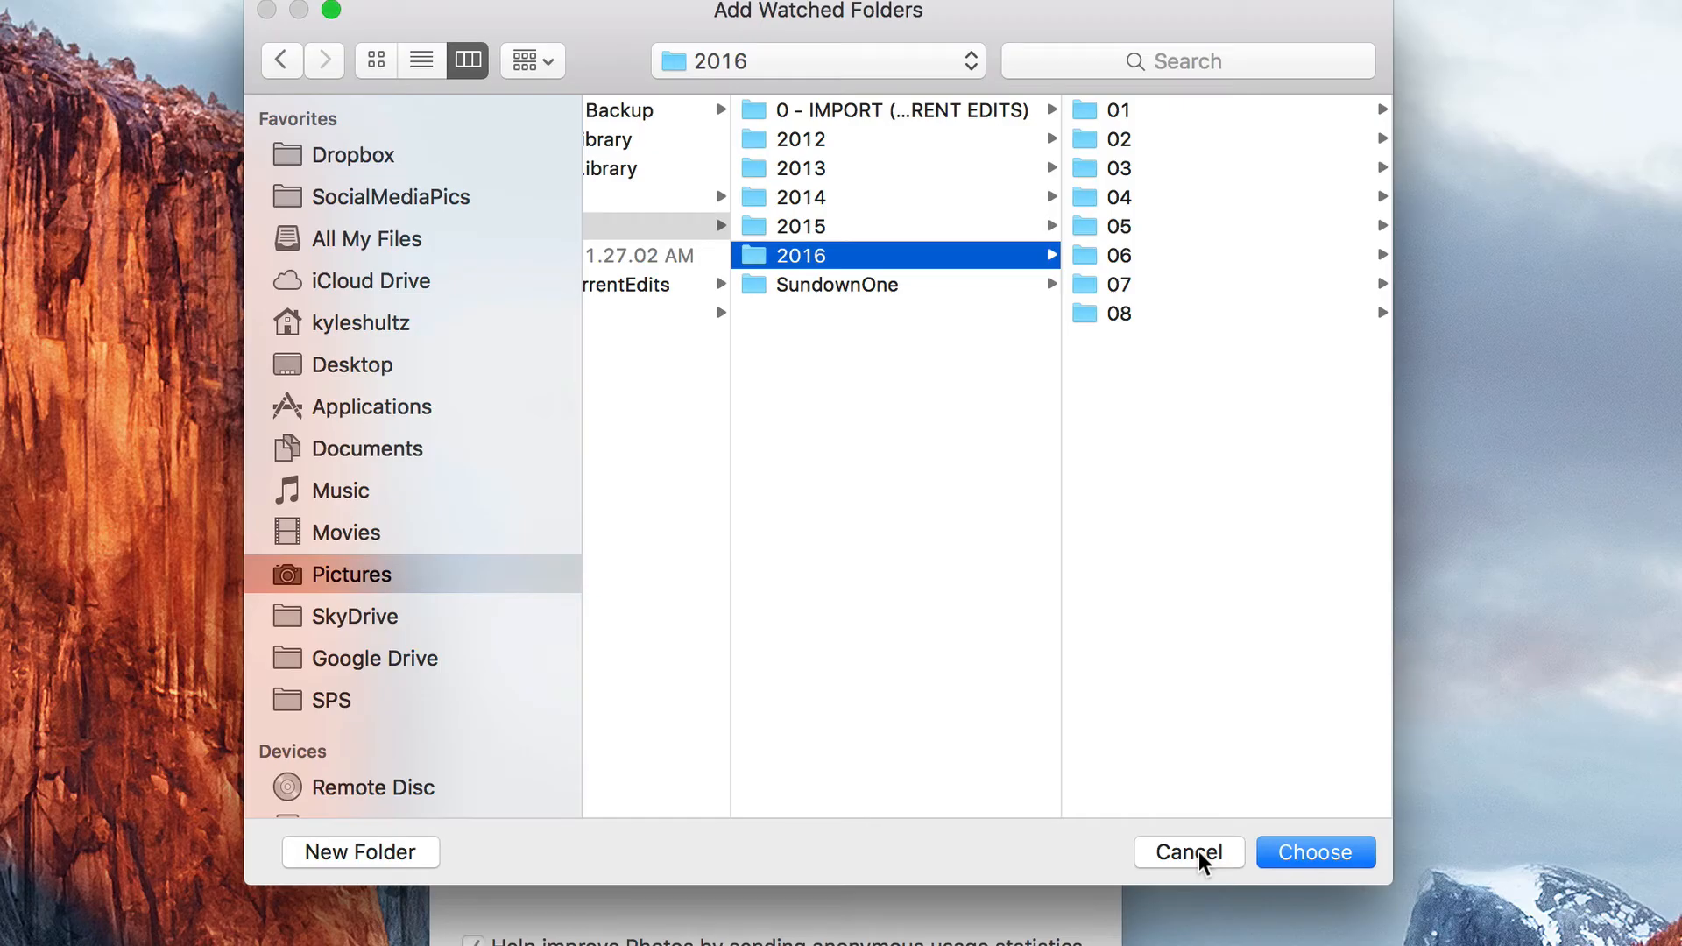
{"action": "left_click", "coordinate": [1188, 852]}
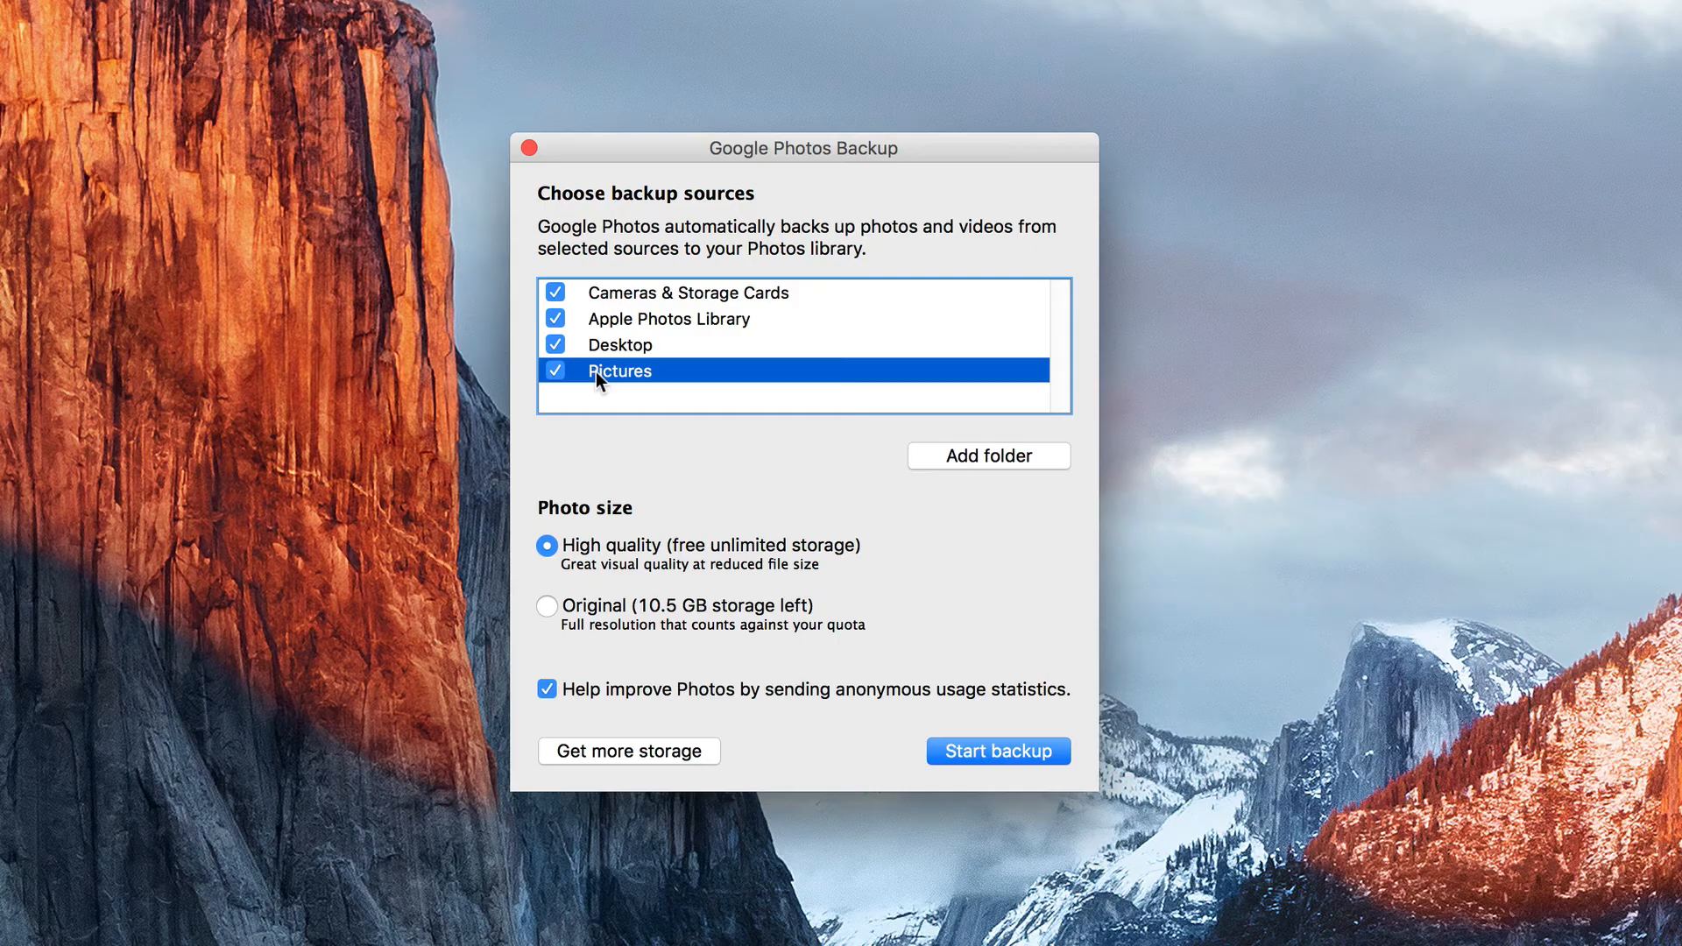
{"action": "mouse_move", "coordinate": [680, 715]}
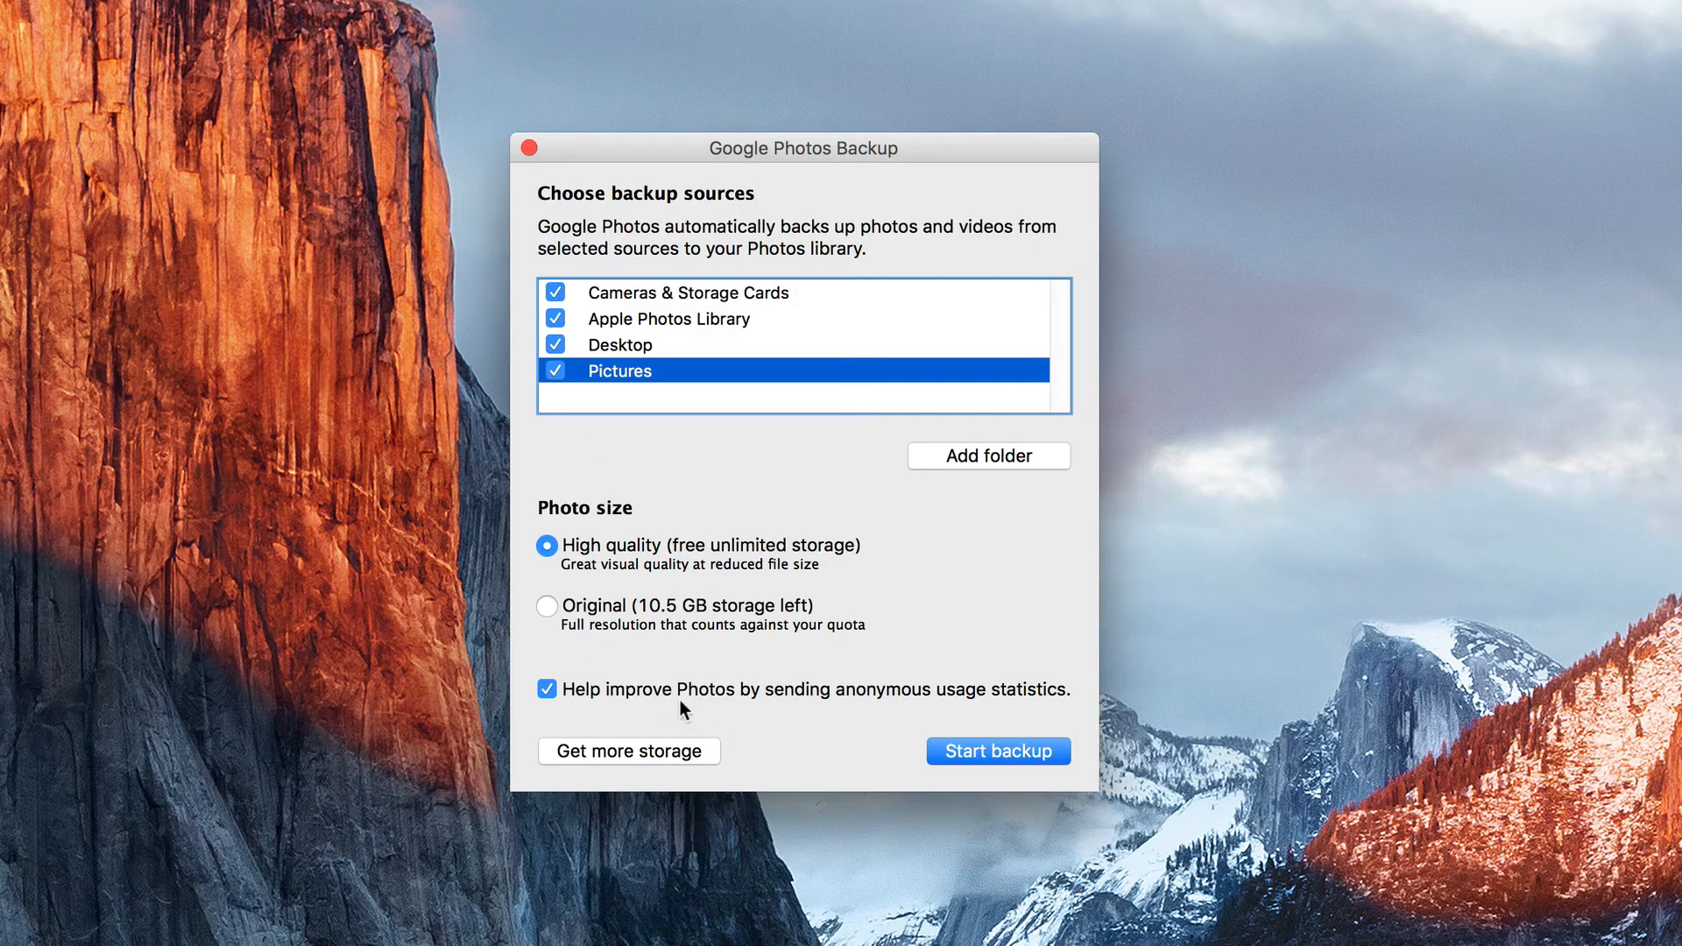
Step: Toggle usage statistics off and back on, then start backing up the checked sources
{"action": "left_click", "coordinate": [546, 691]}
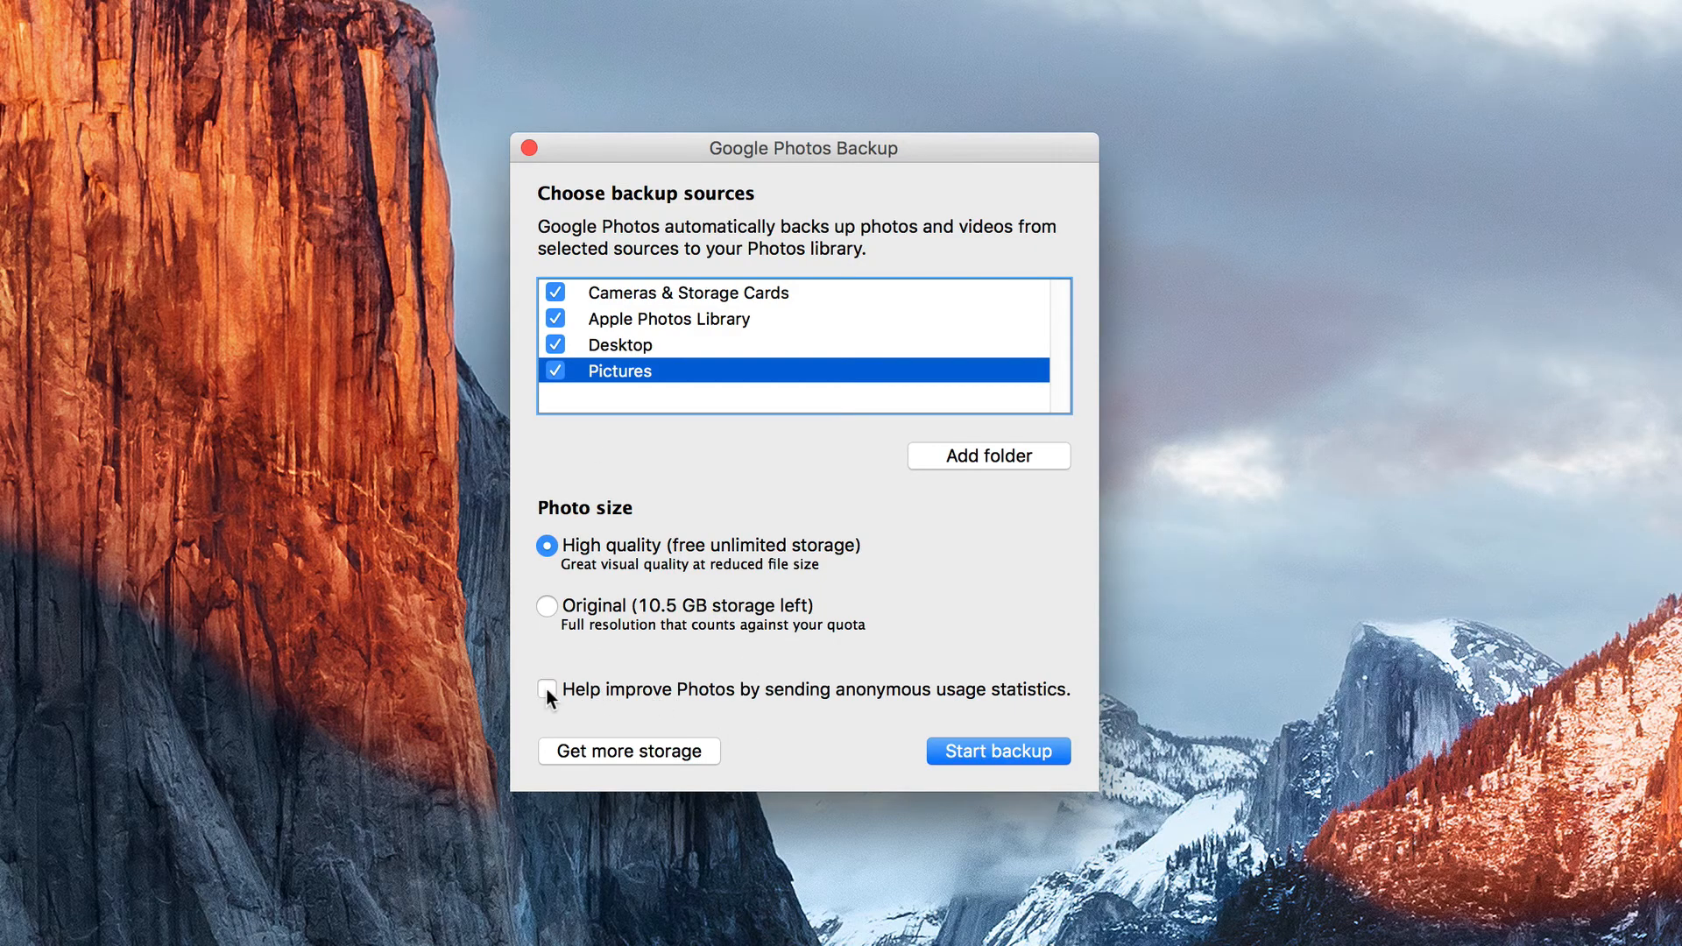
{"action": "left_click", "coordinate": [546, 690]}
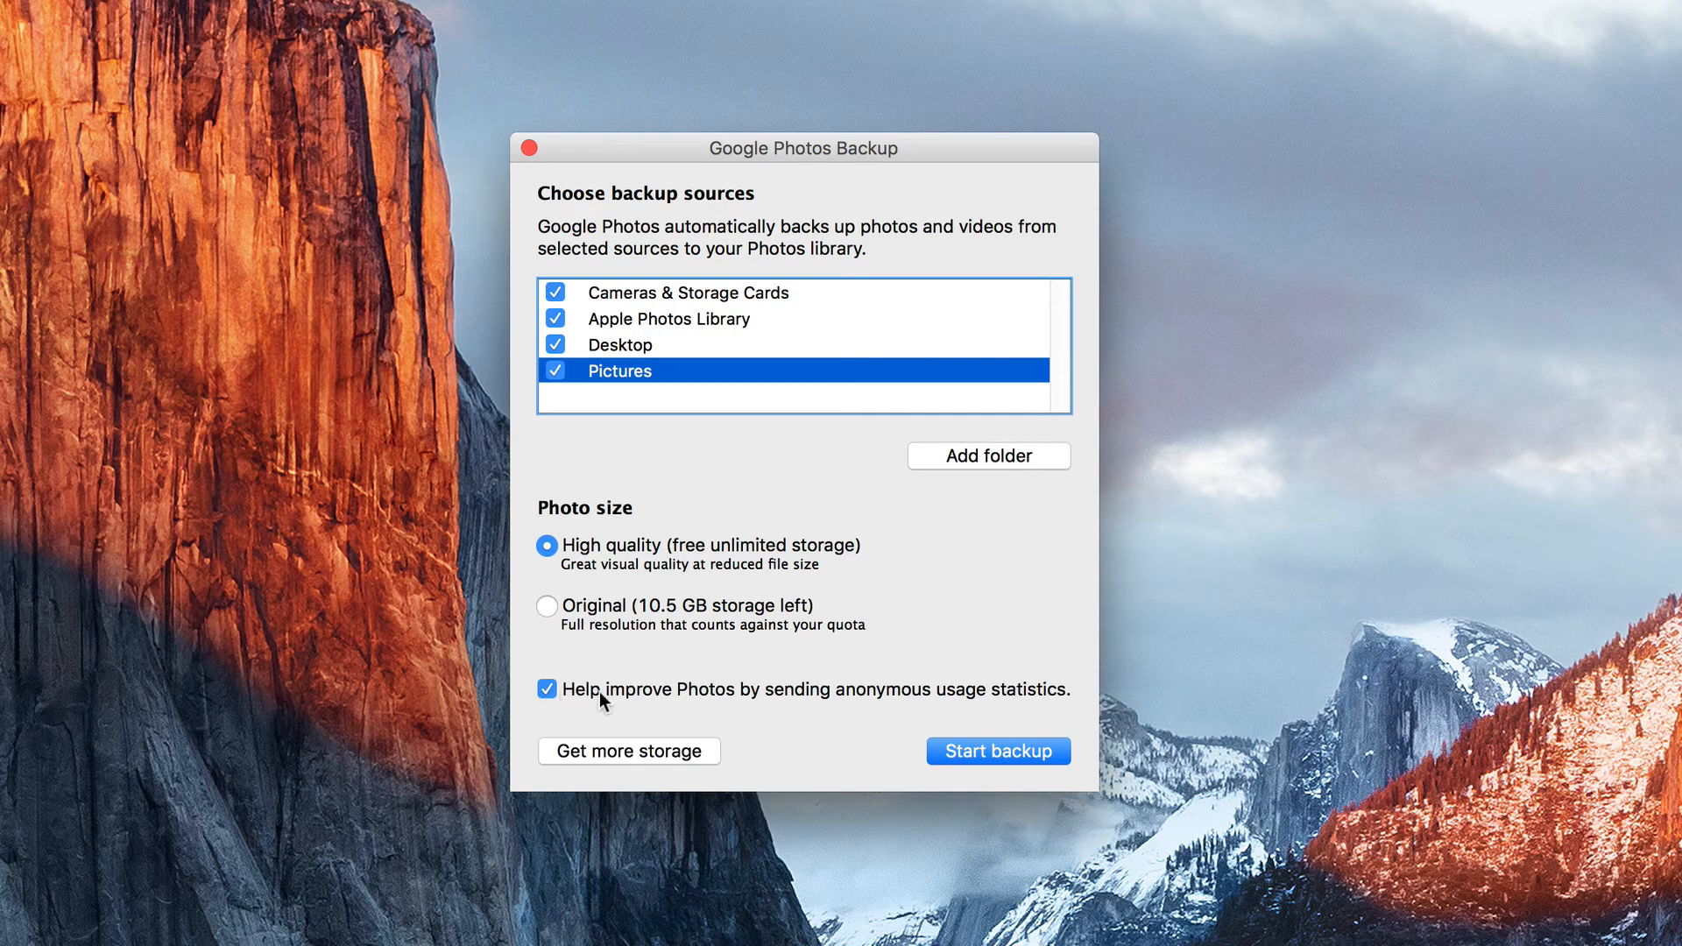
{"action": "mouse_move", "coordinate": [645, 685]}
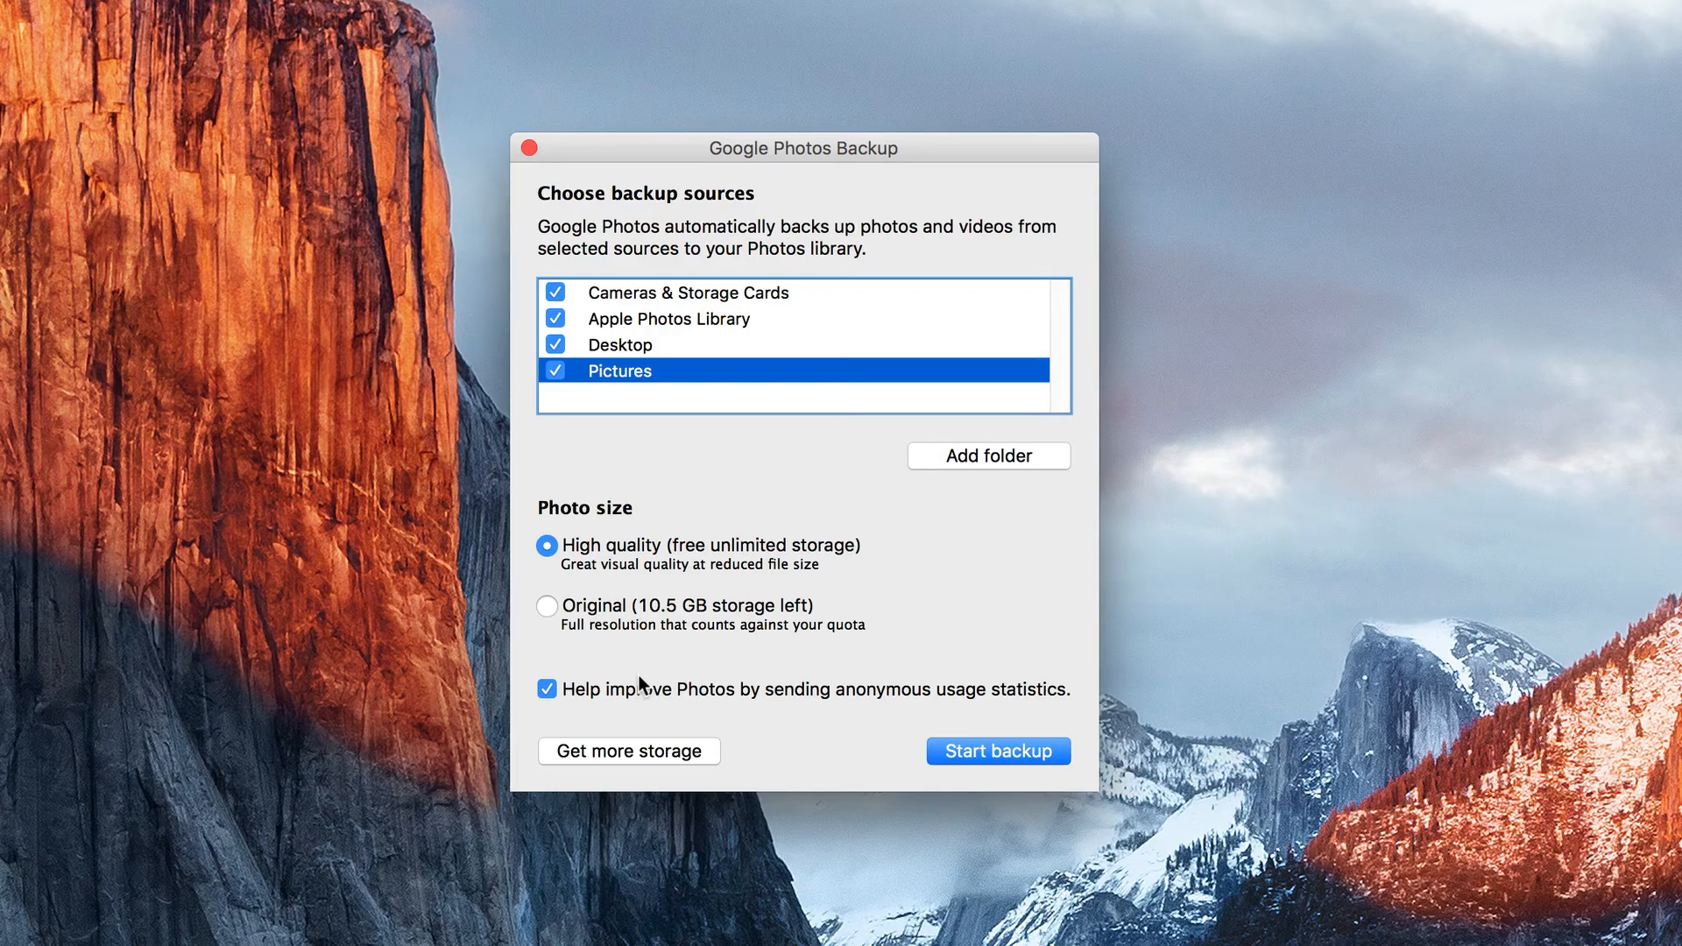
{"action": "left_click", "coordinate": [999, 750]}
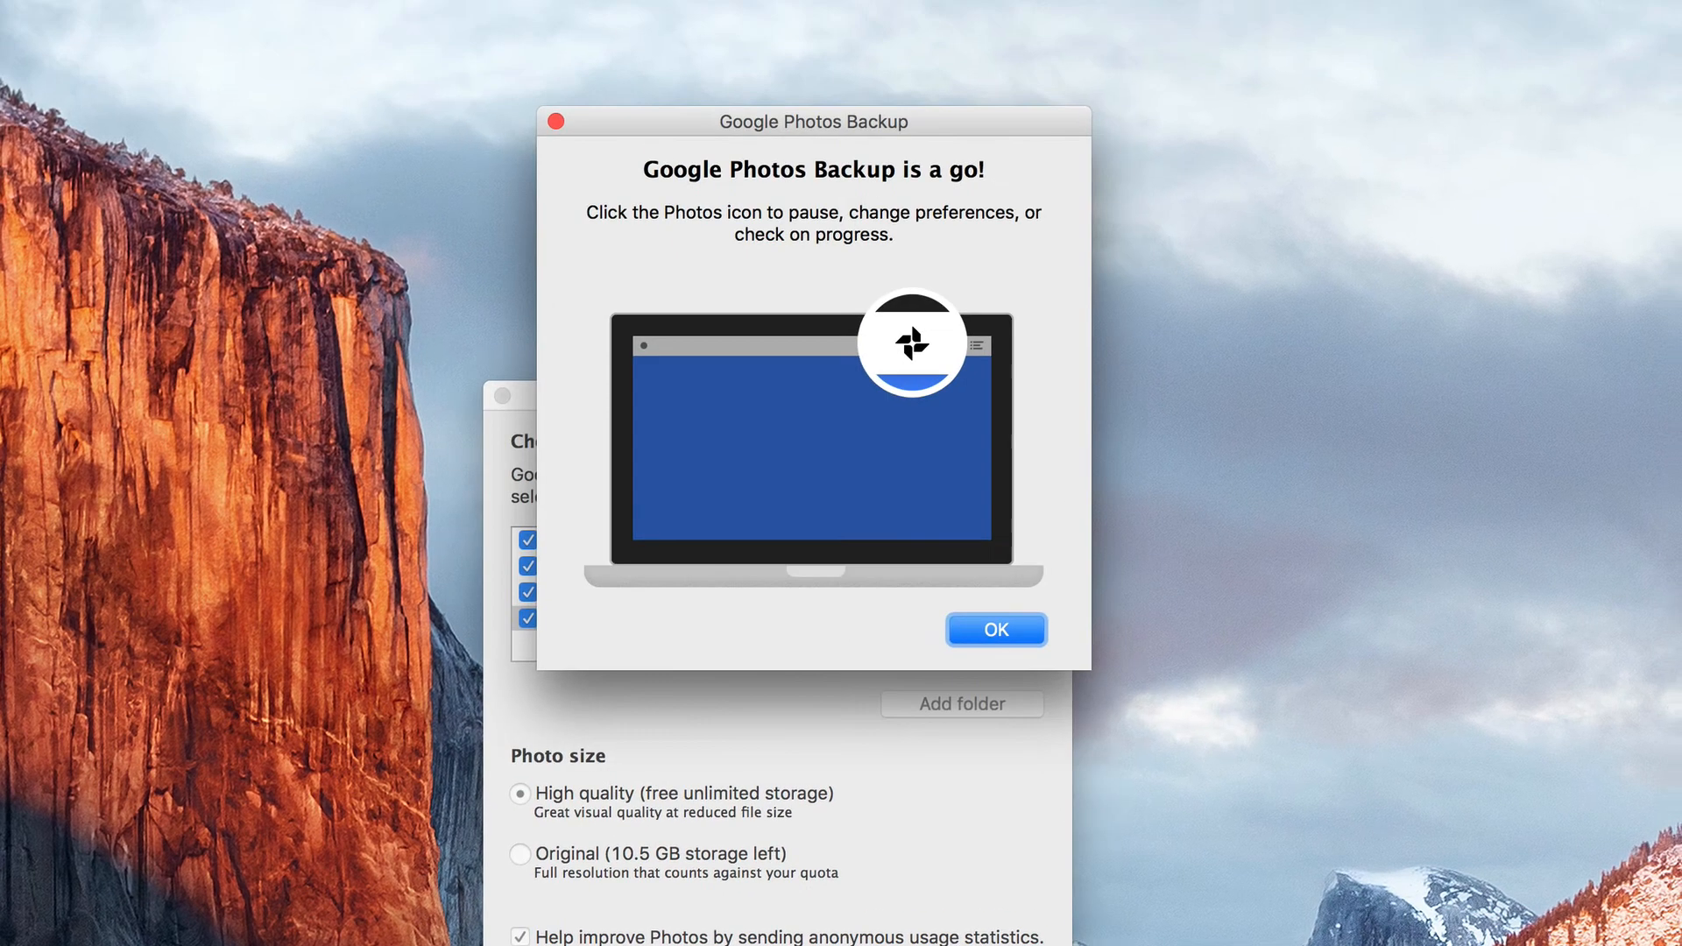
{"action": "mouse_move", "coordinate": [918, 654]}
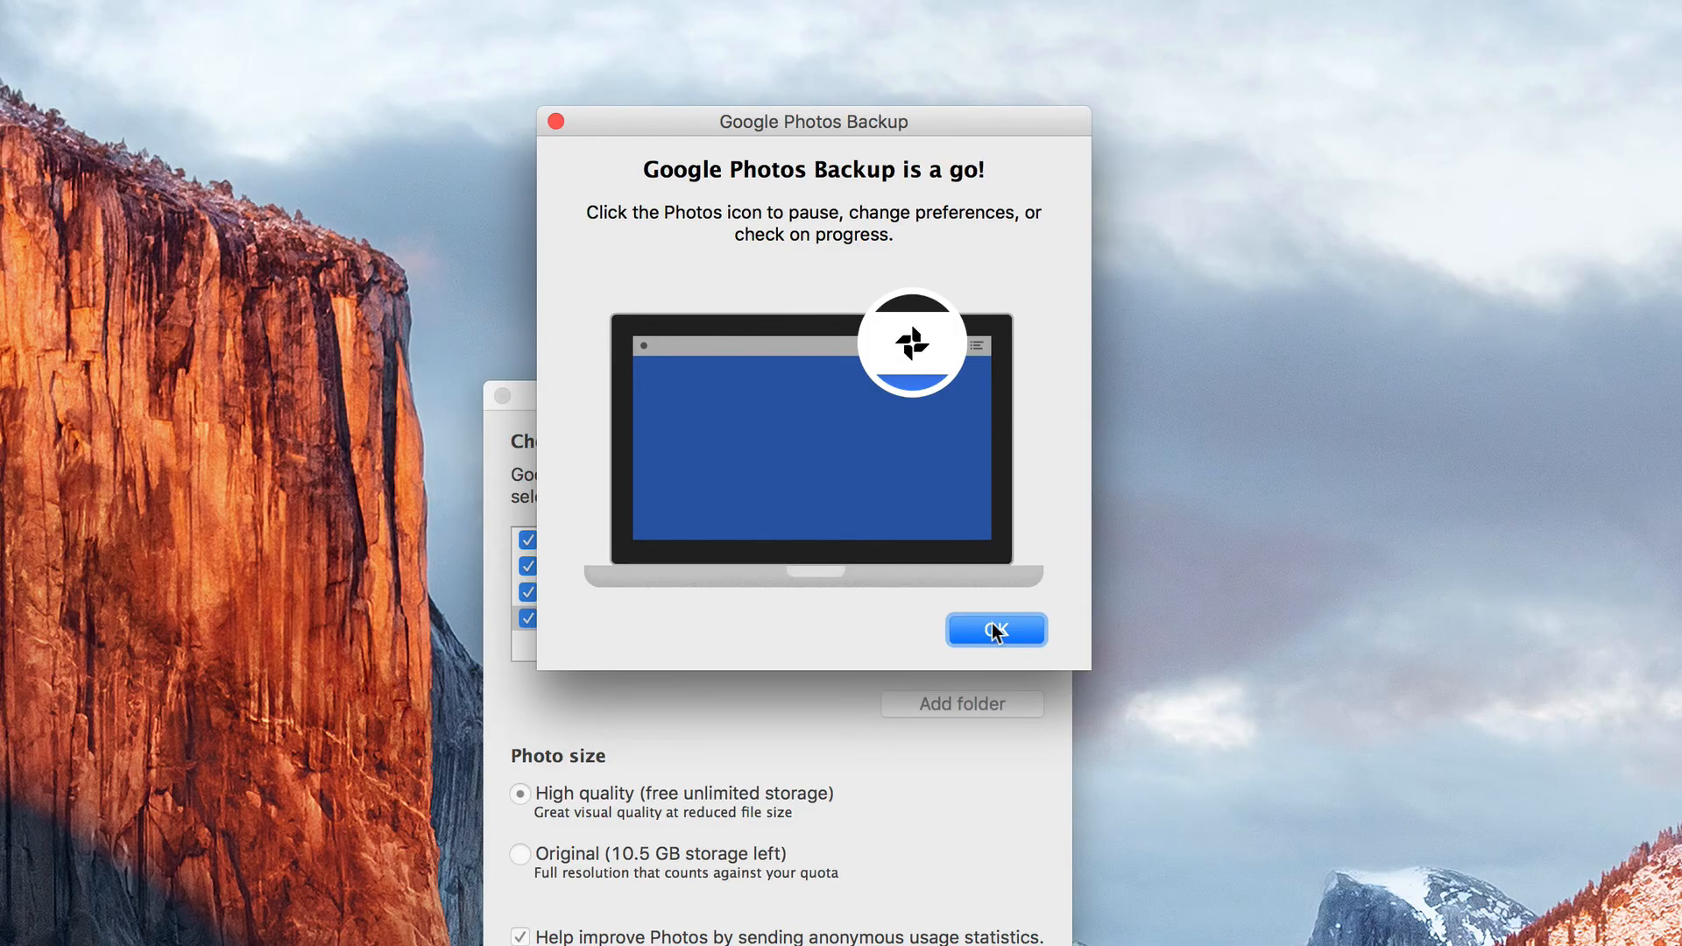
Step: Dismiss the 'Google Photos Backup is a go!' confirmation with OK
{"action": "left_click", "coordinate": [997, 629]}
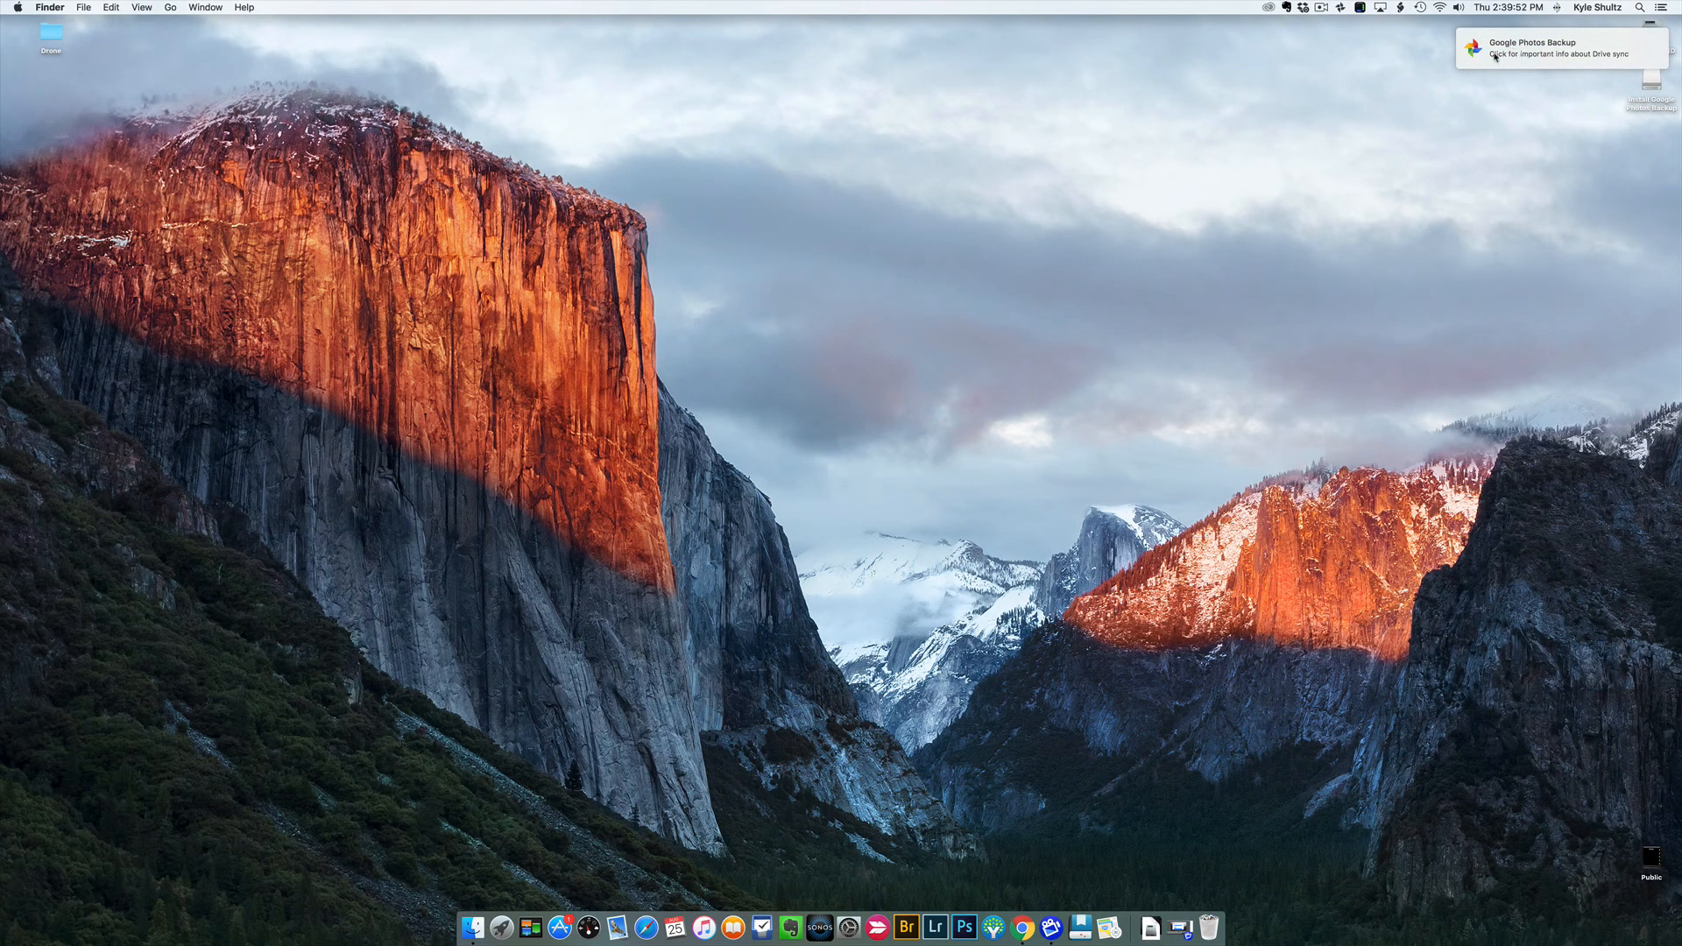
{"action": "mouse_move", "coordinate": [1391, 51]}
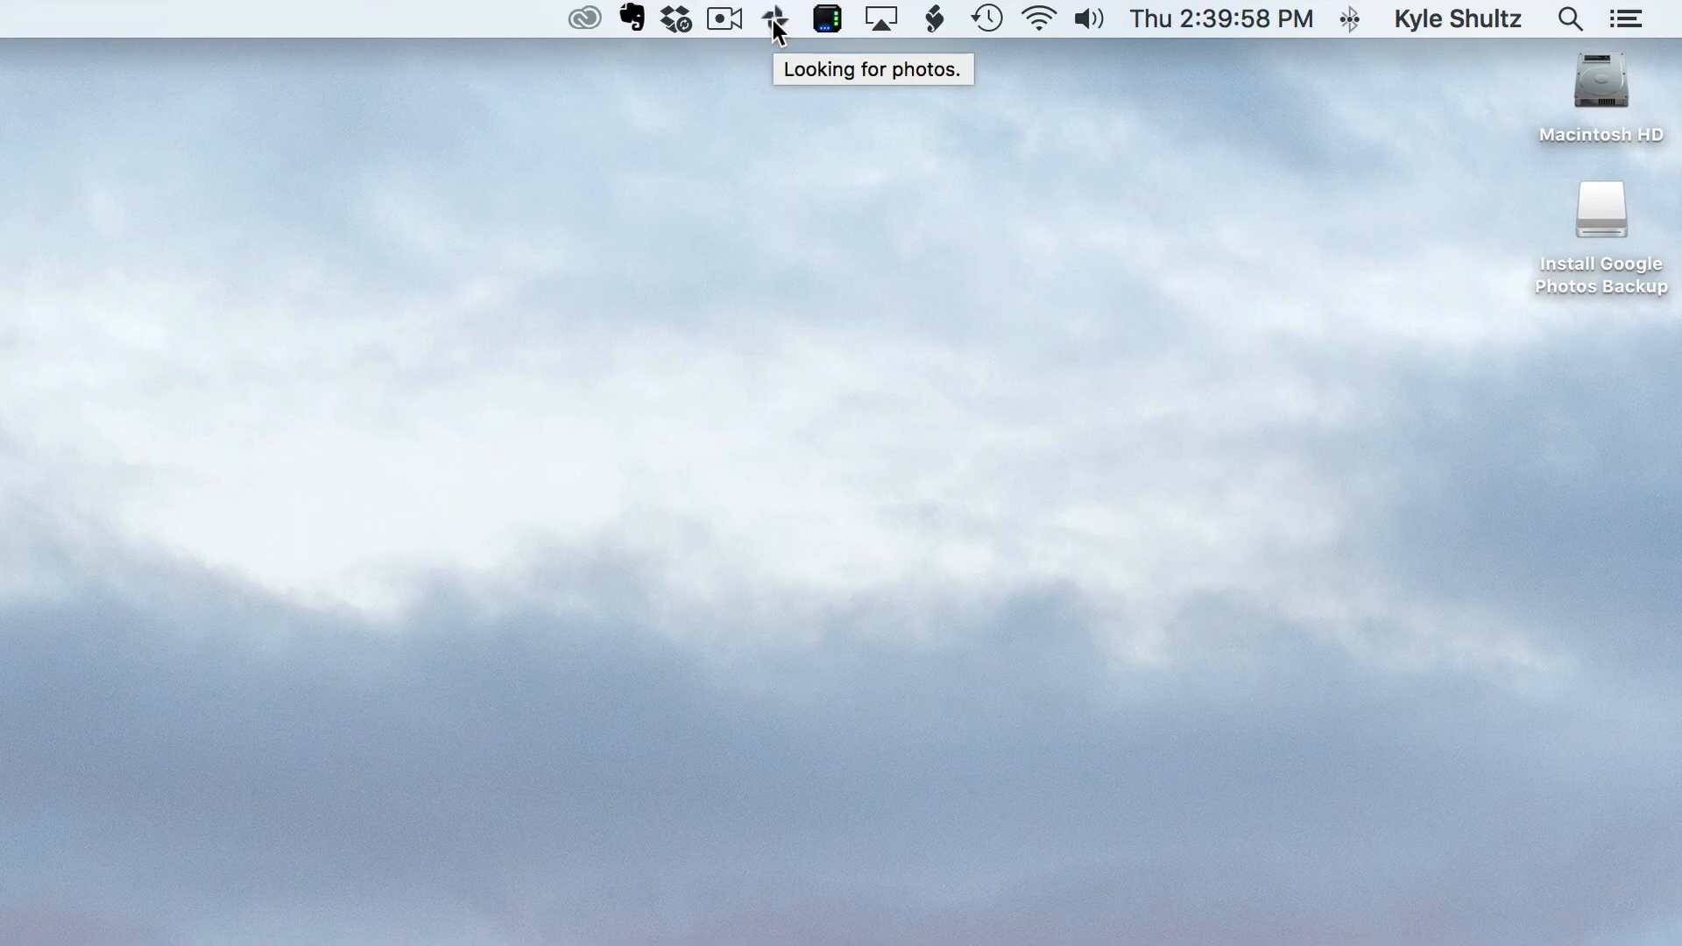
Step: Open Preferences from the Google Photos menu-bar icon to review sources and photo size
{"action": "left_click", "coordinate": [772, 21]}
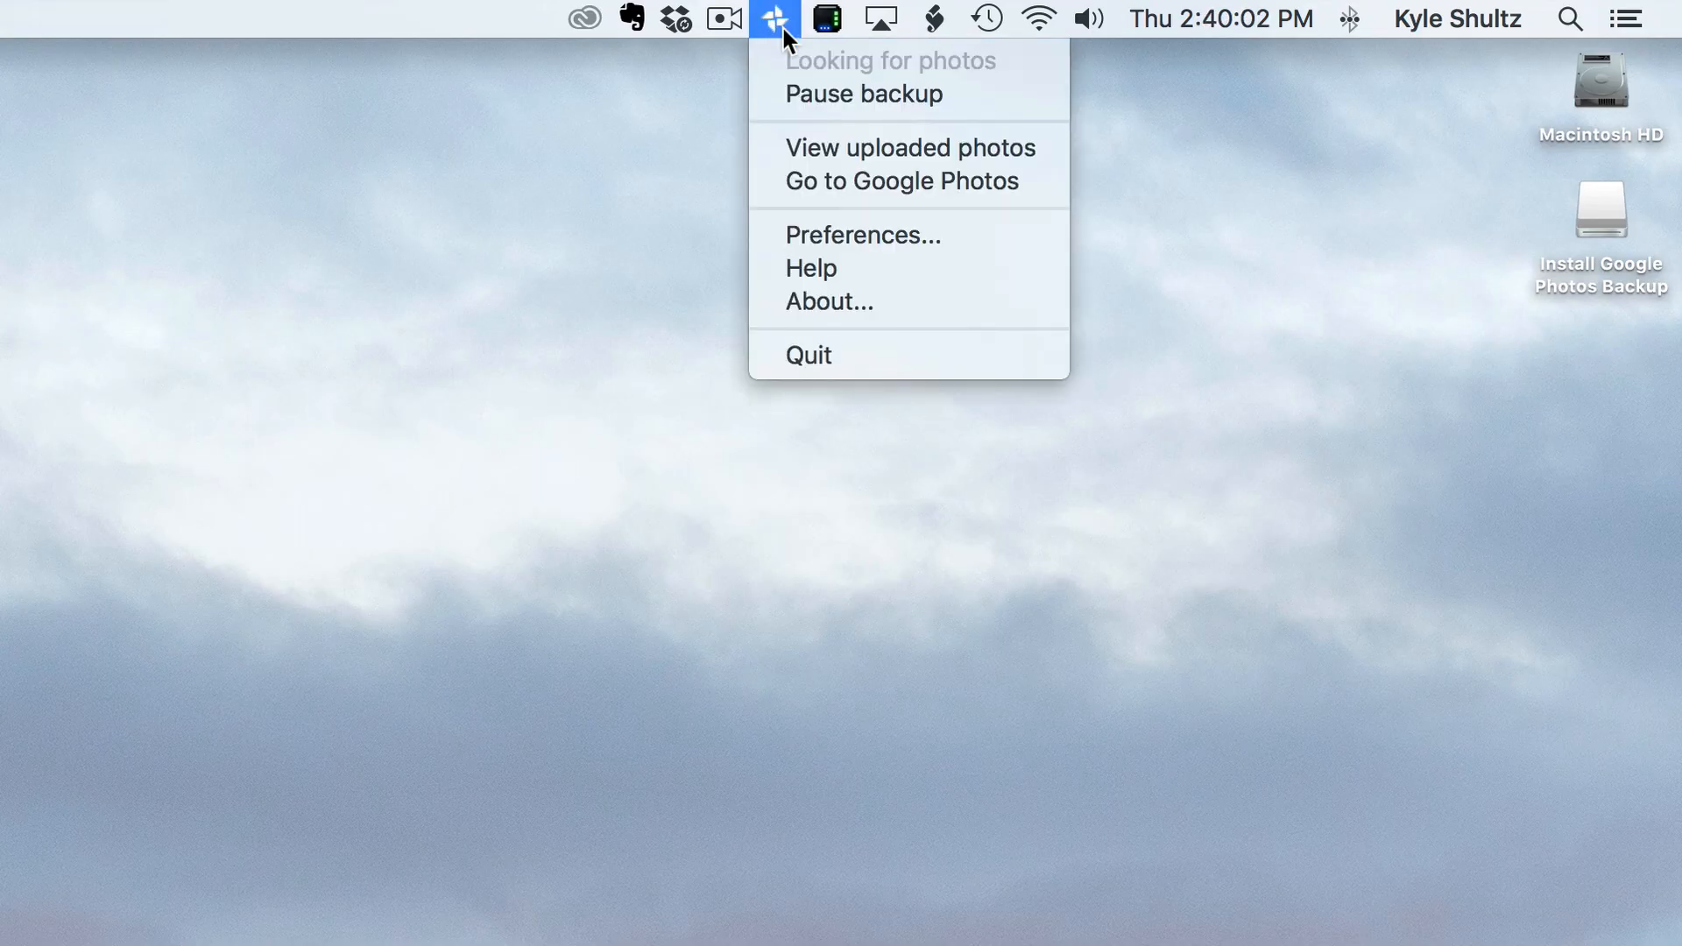
{"action": "mouse_move", "coordinate": [831, 248]}
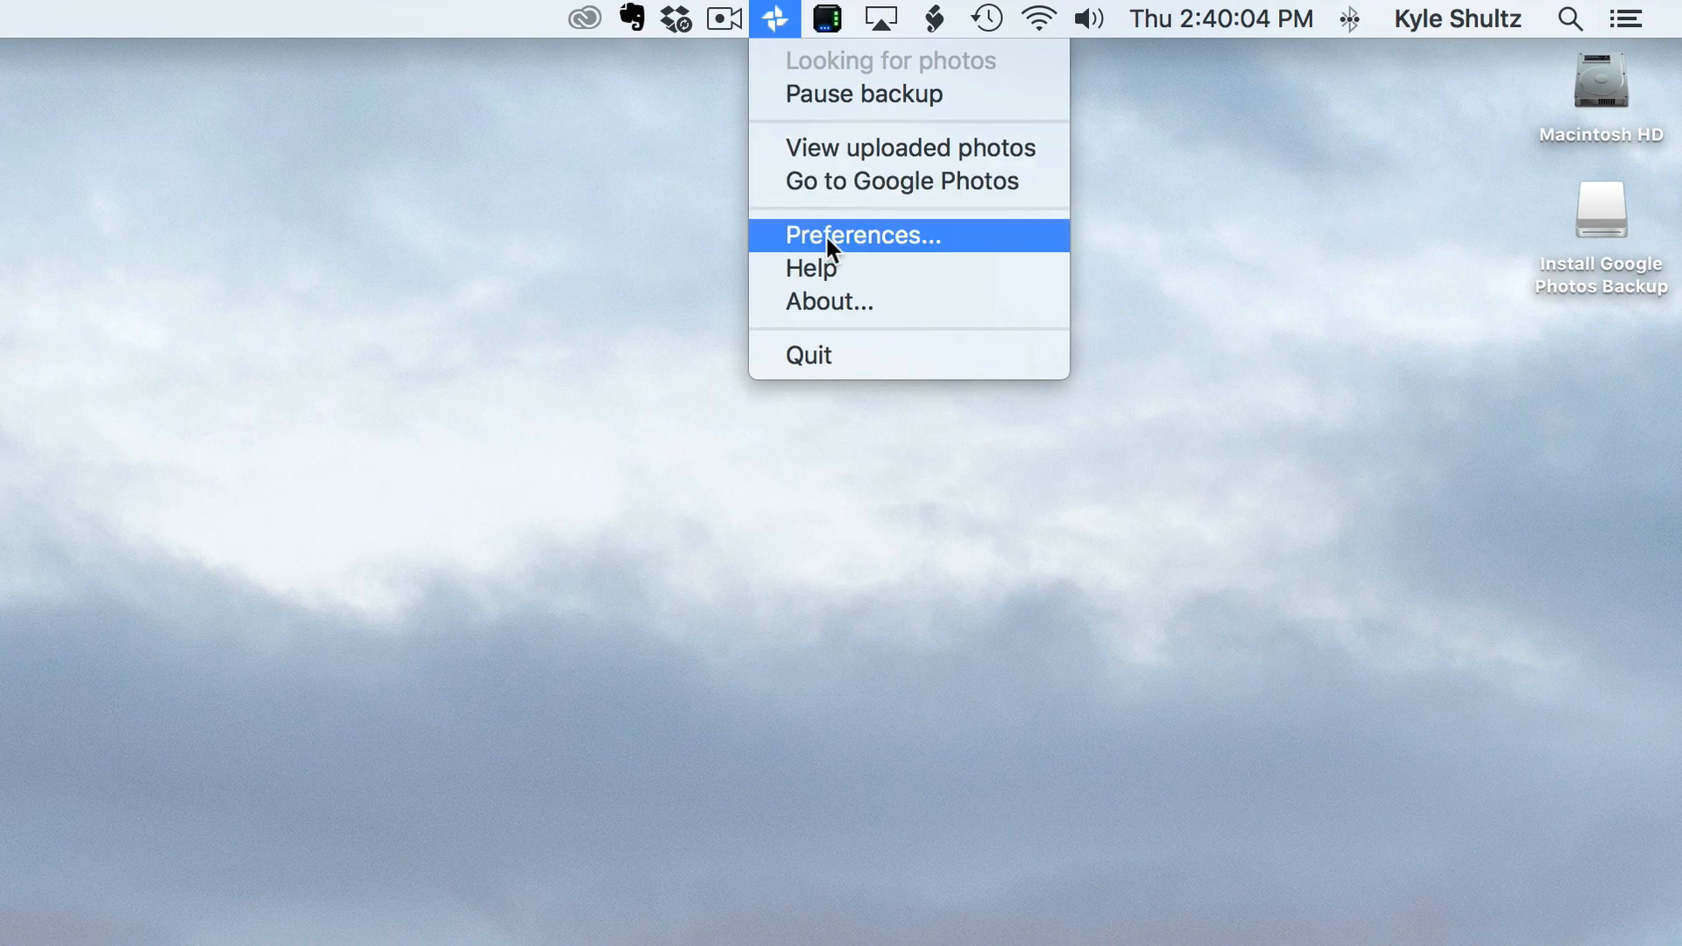
{"action": "left_click", "coordinate": [862, 235]}
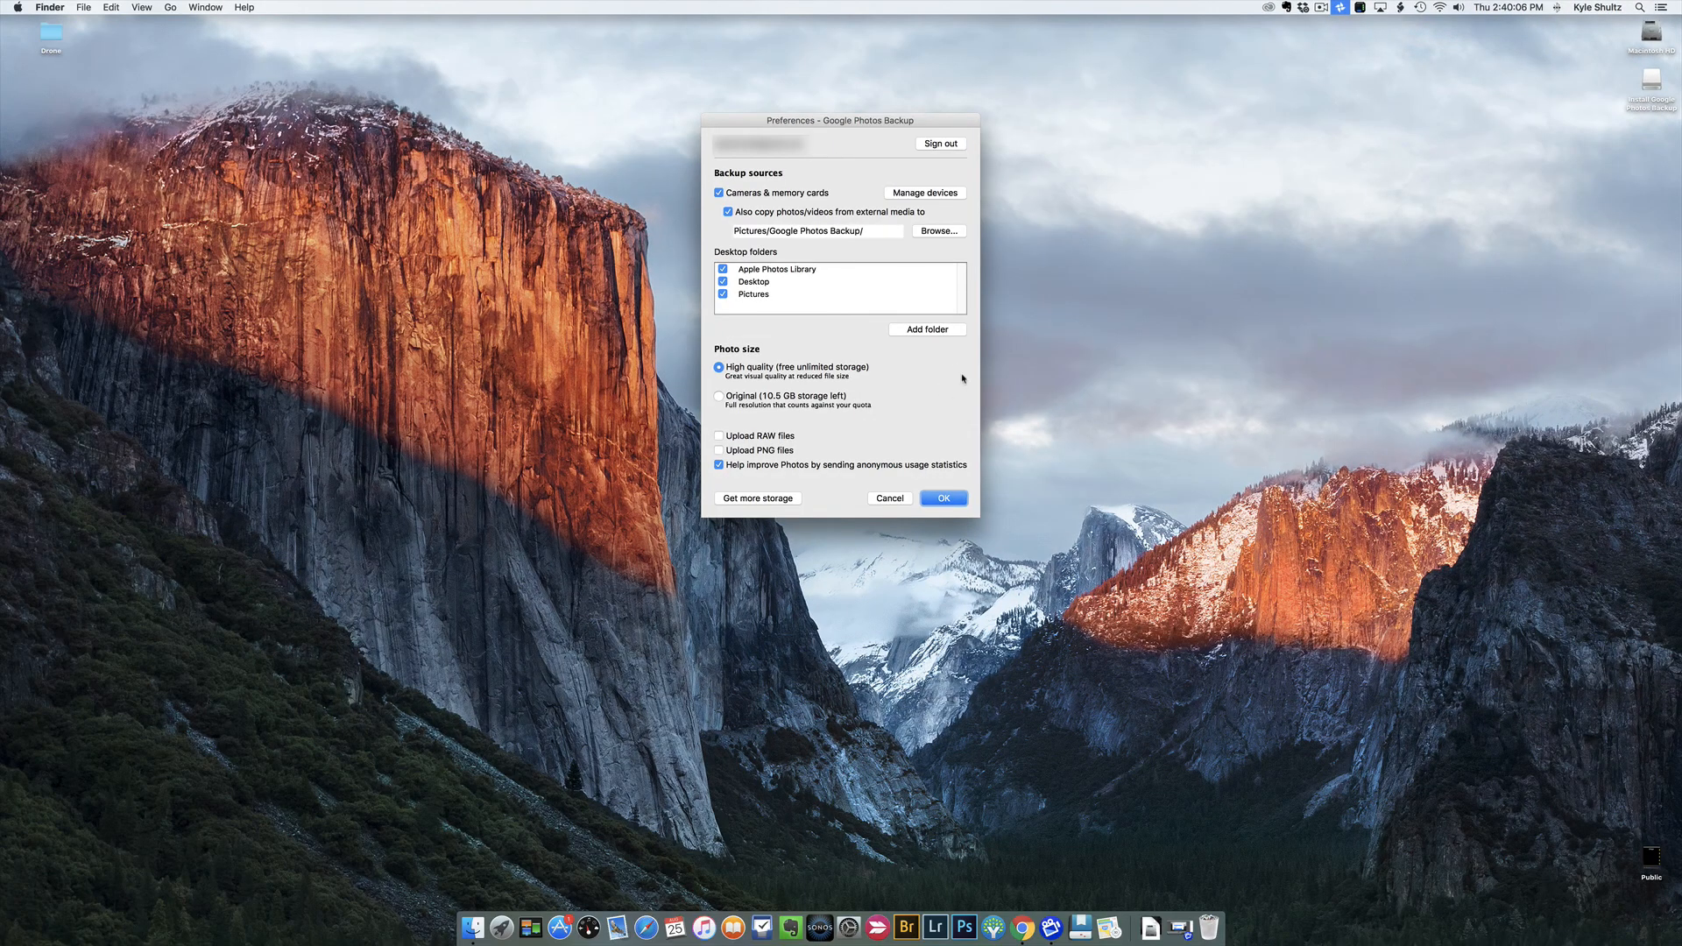
{"action": "mouse_move", "coordinate": [939, 431]}
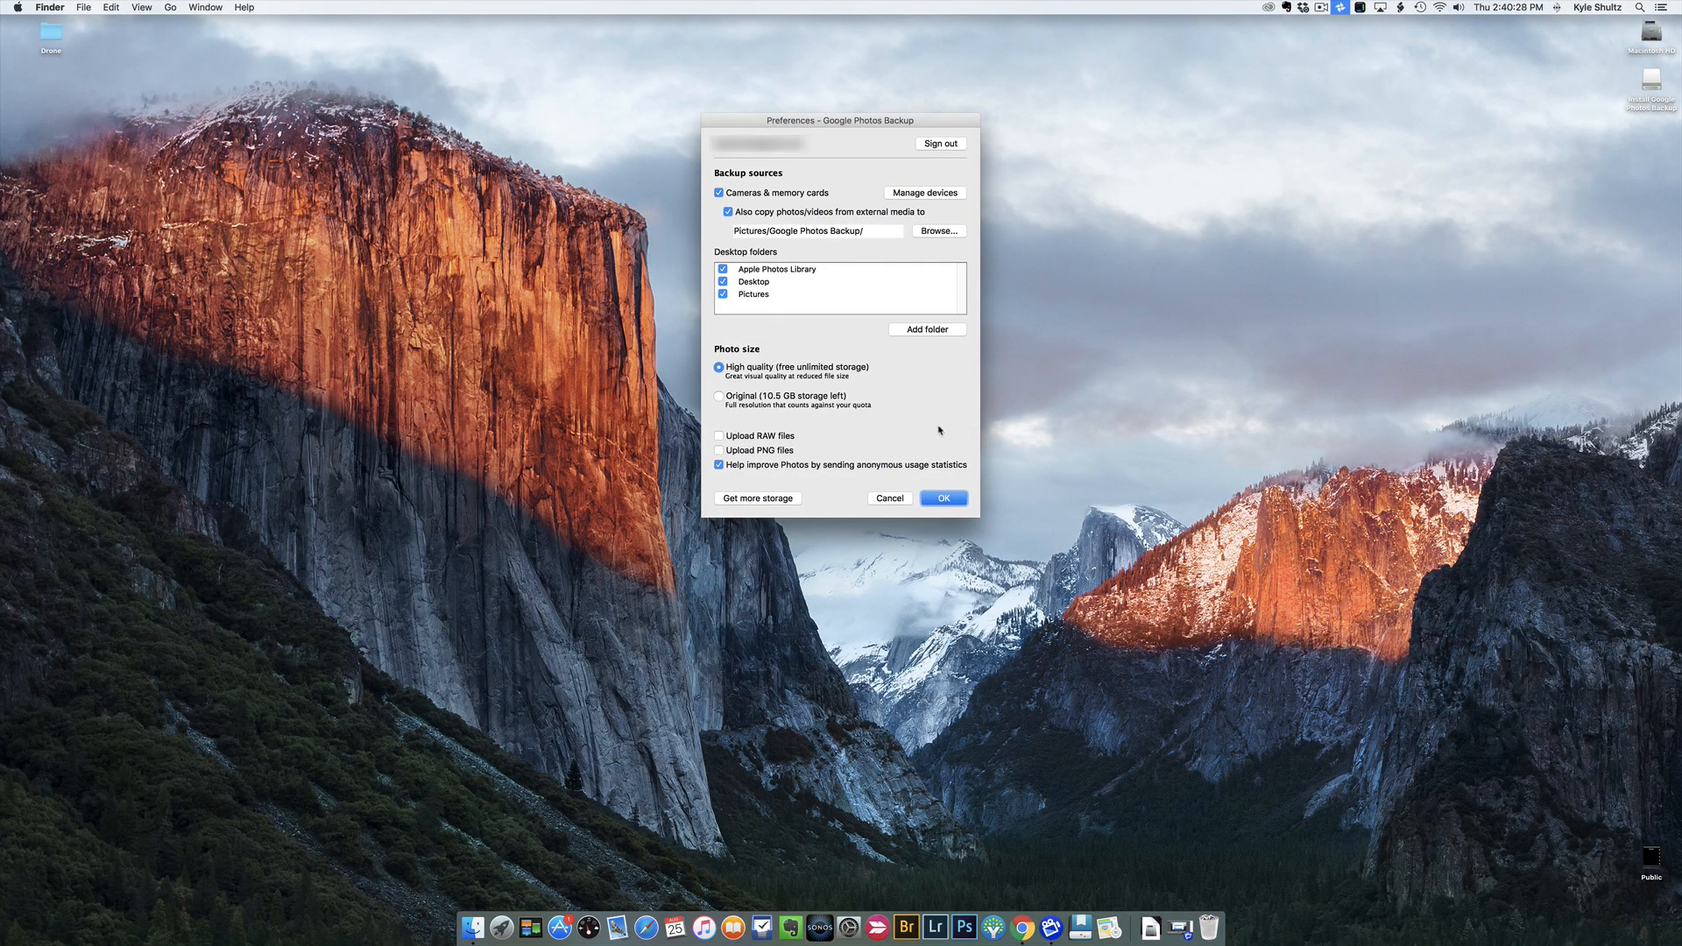